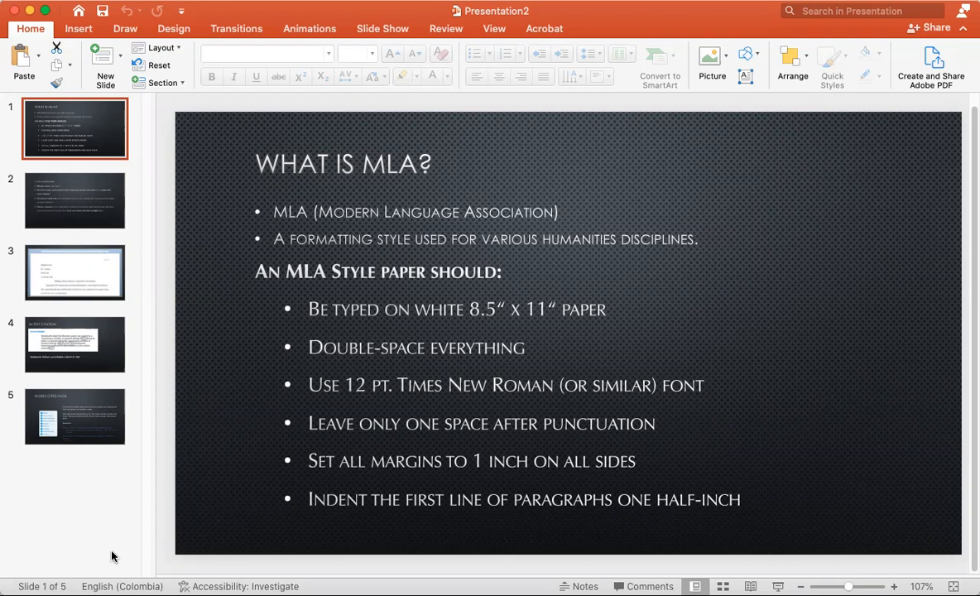
mouse_move(123, 566)
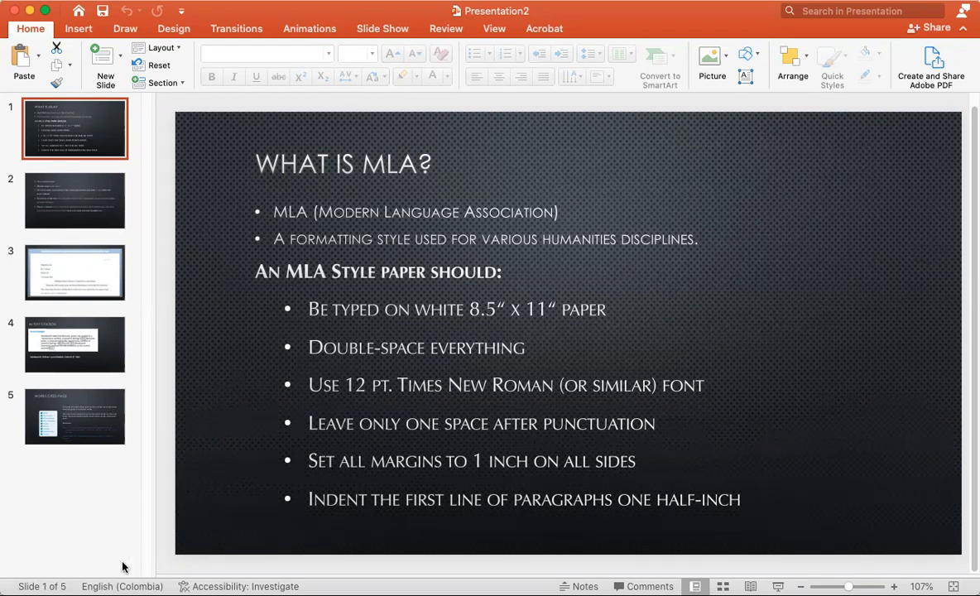
mouse_move(245, 272)
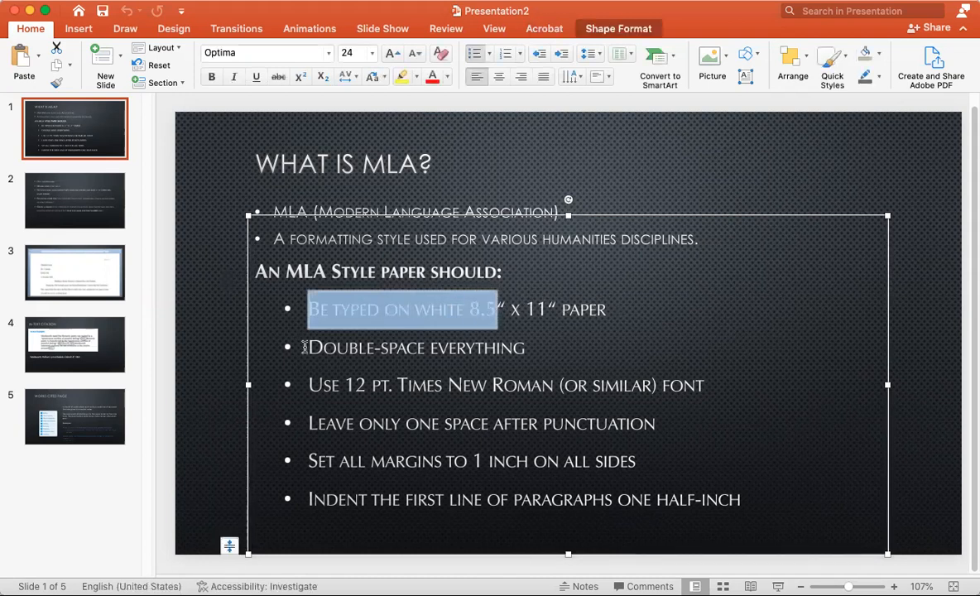
Highlight the white-paper and 12 pt Times New Roman guidelines on slide 1, then show slide 2.
double_click(414, 347)
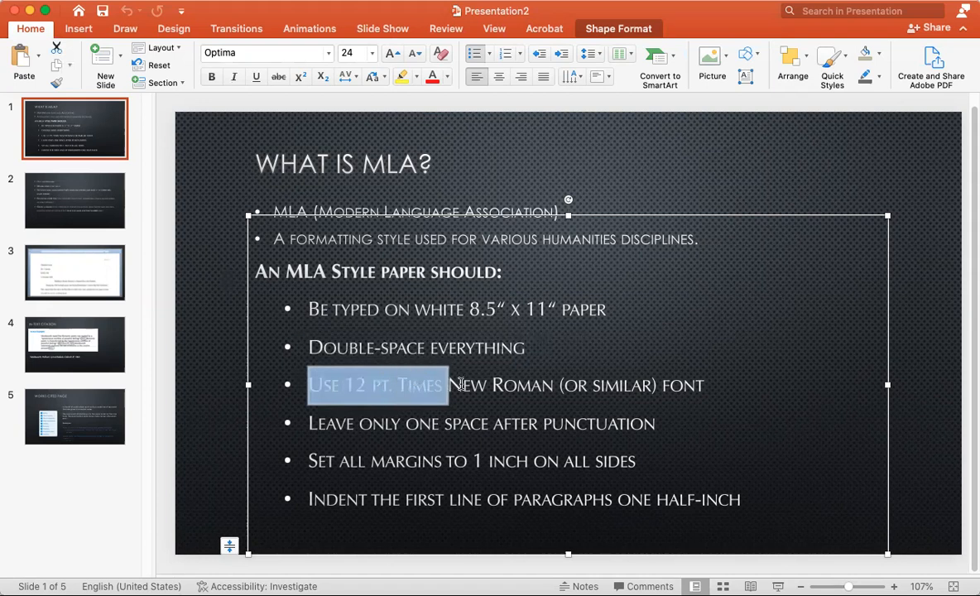
left_click_drag(447, 384, 703, 384)
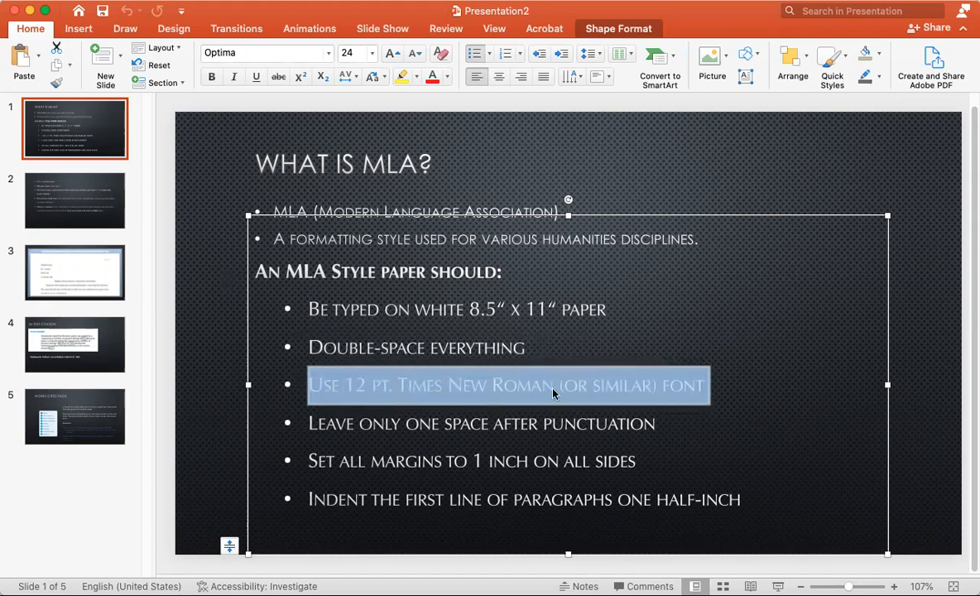
mouse_move(307, 420)
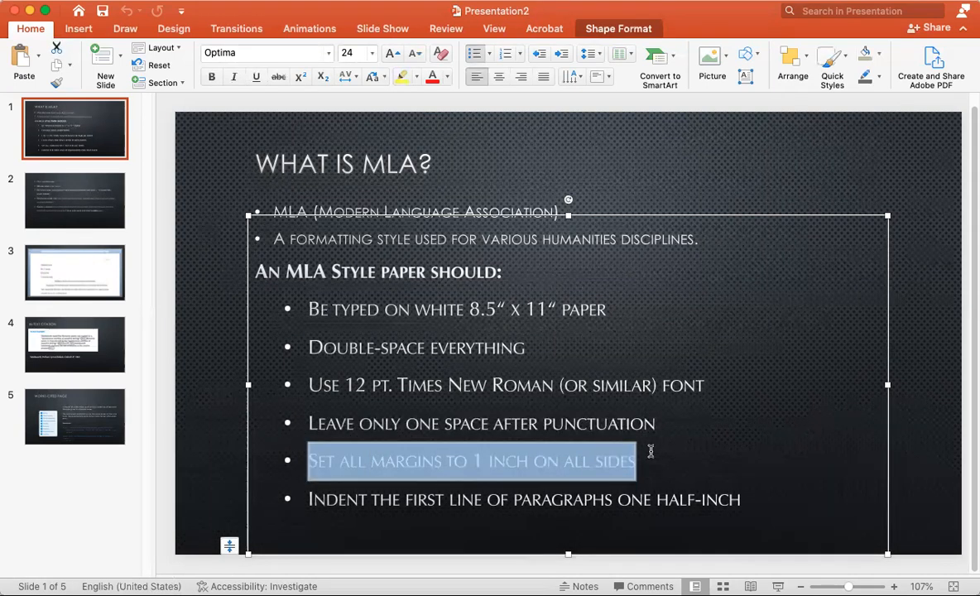
left_click(417, 499)
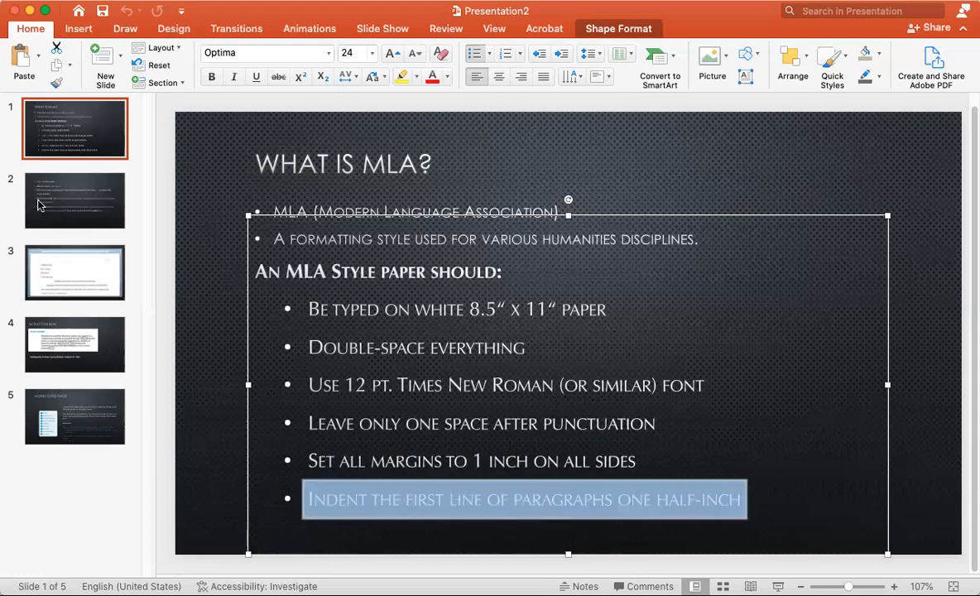
left_click(75, 200)
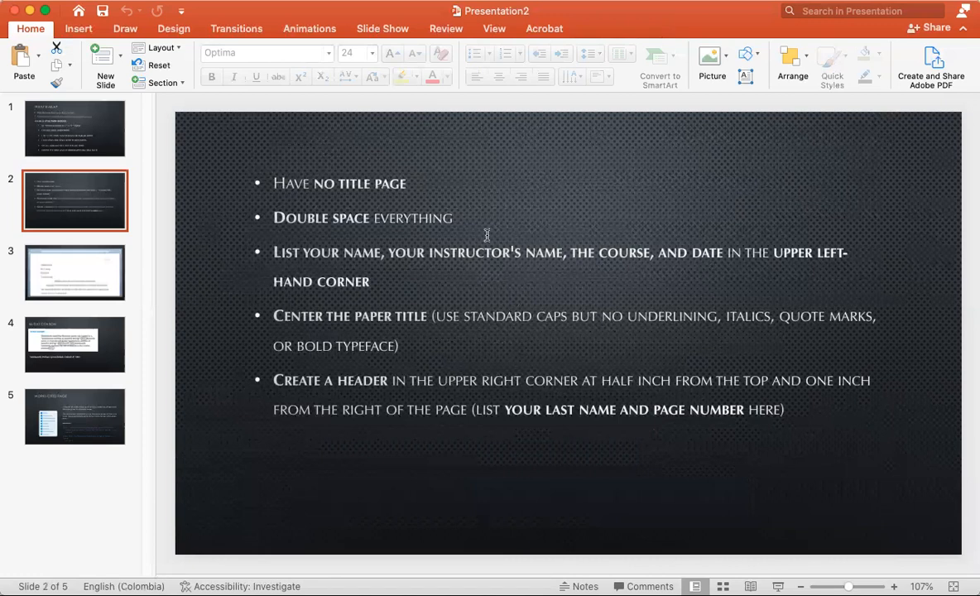
mouse_move(266, 180)
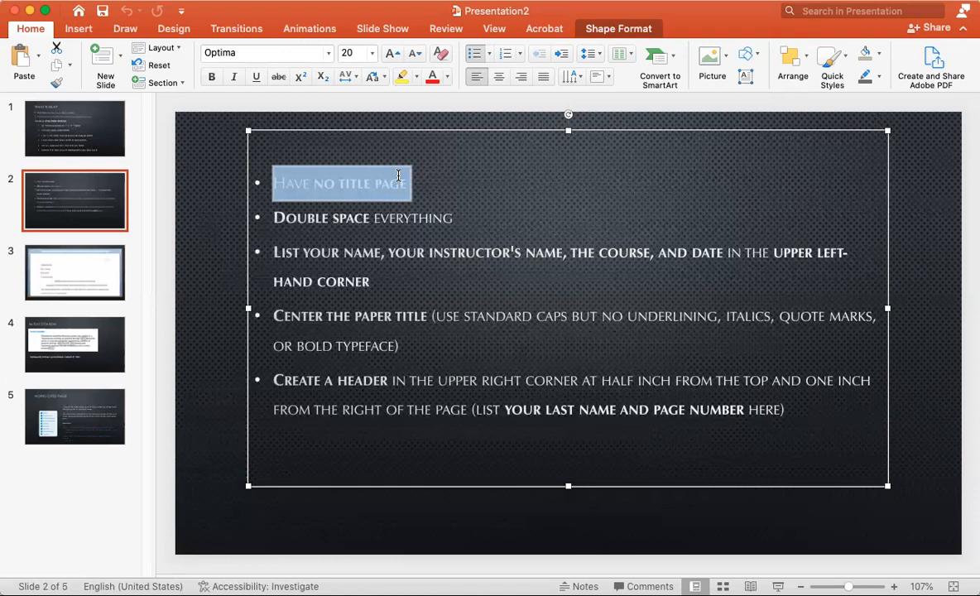
mouse_move(242, 235)
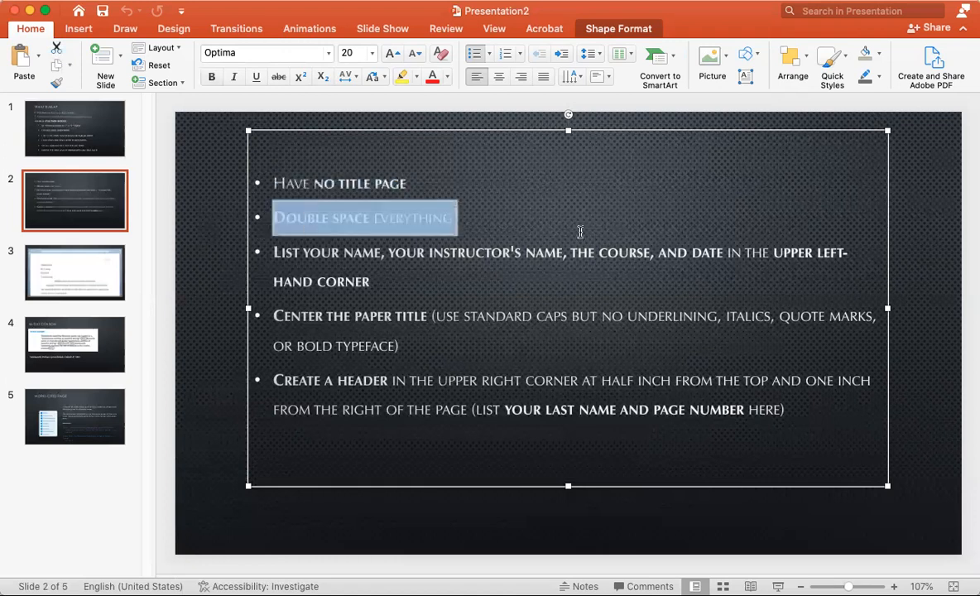
mouse_move(438, 213)
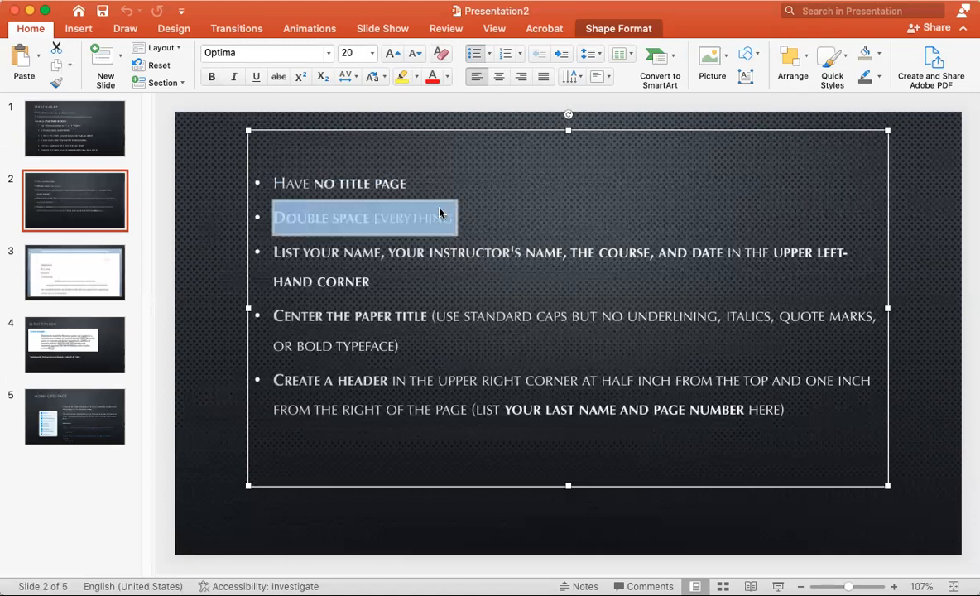
mouse_move(443, 106)
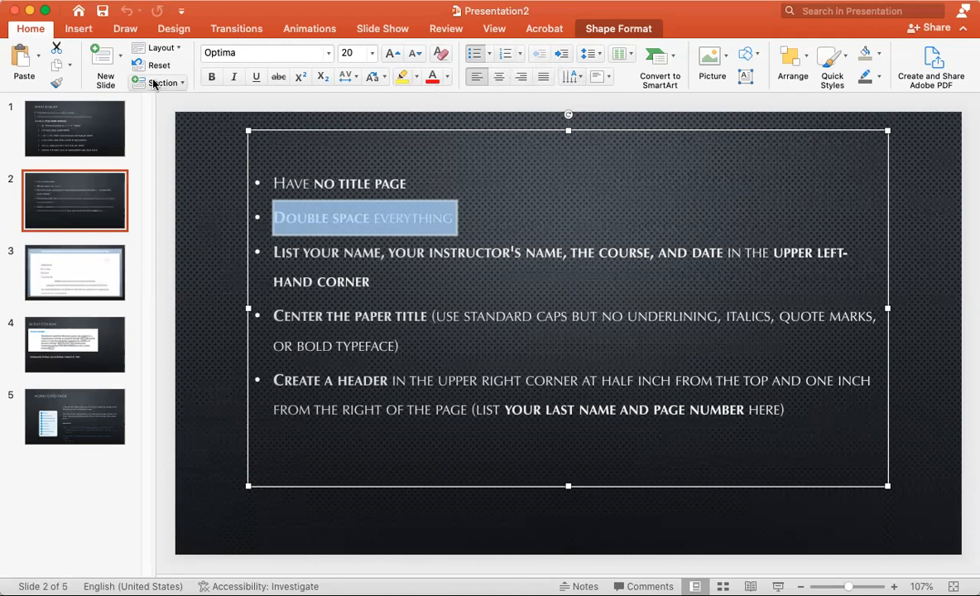
mouse_move(295, 86)
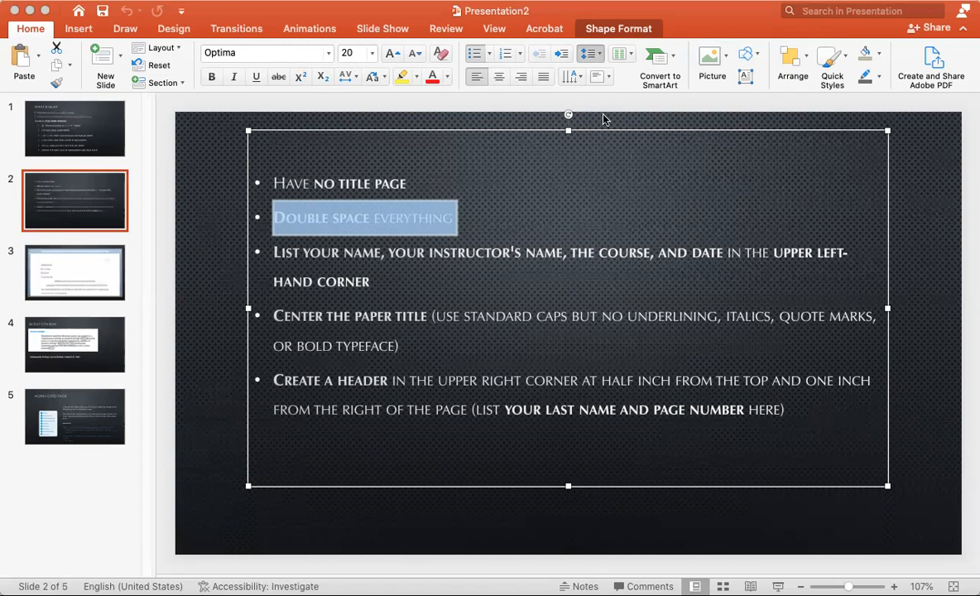
mouse_move(395, 215)
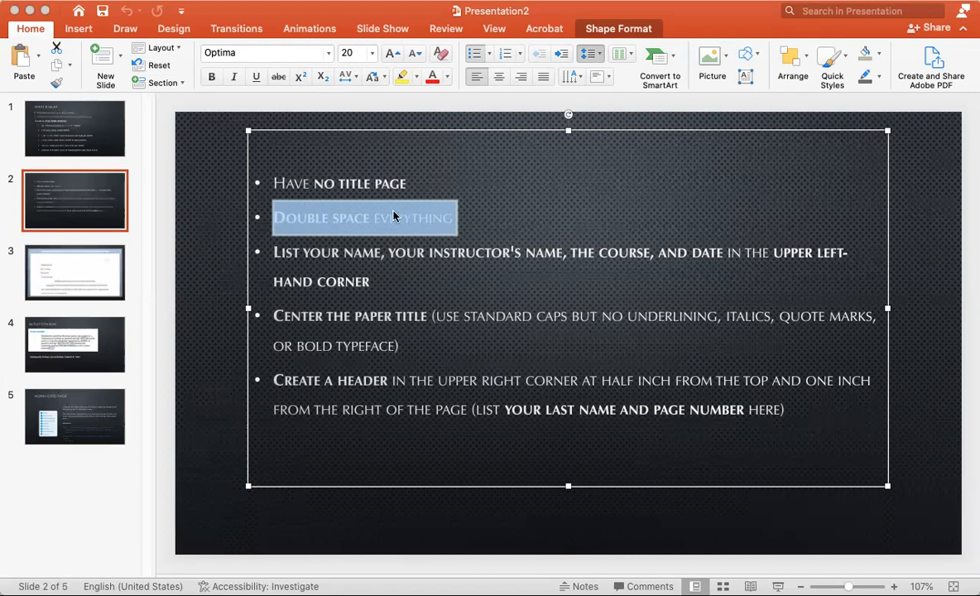
mouse_move(421, 218)
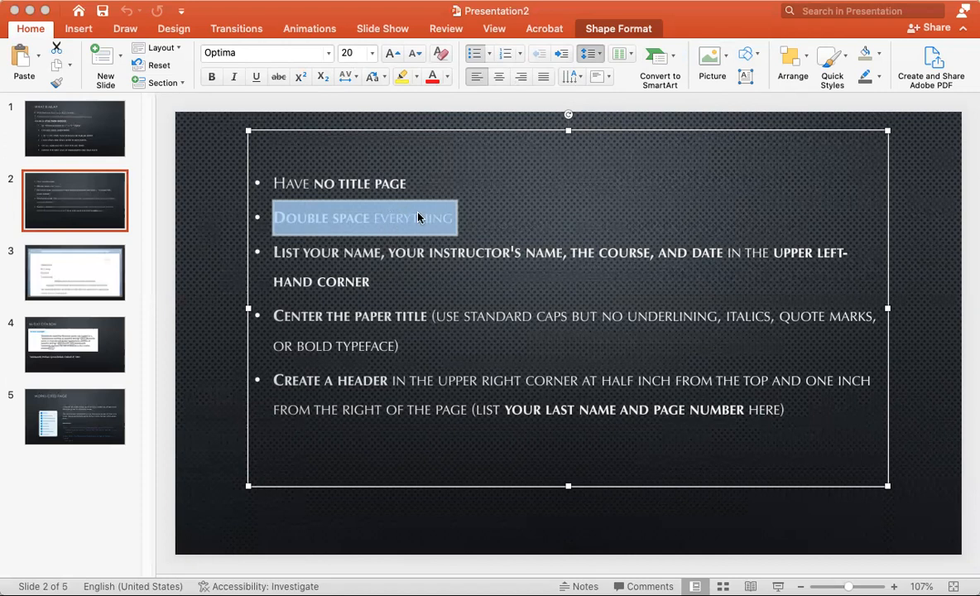
mouse_move(386, 281)
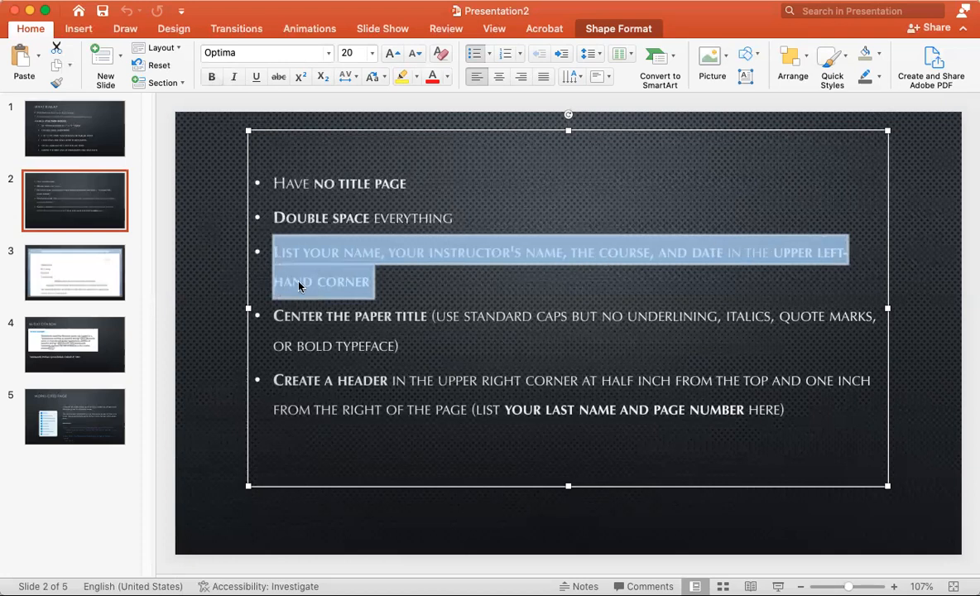
mouse_move(35, 301)
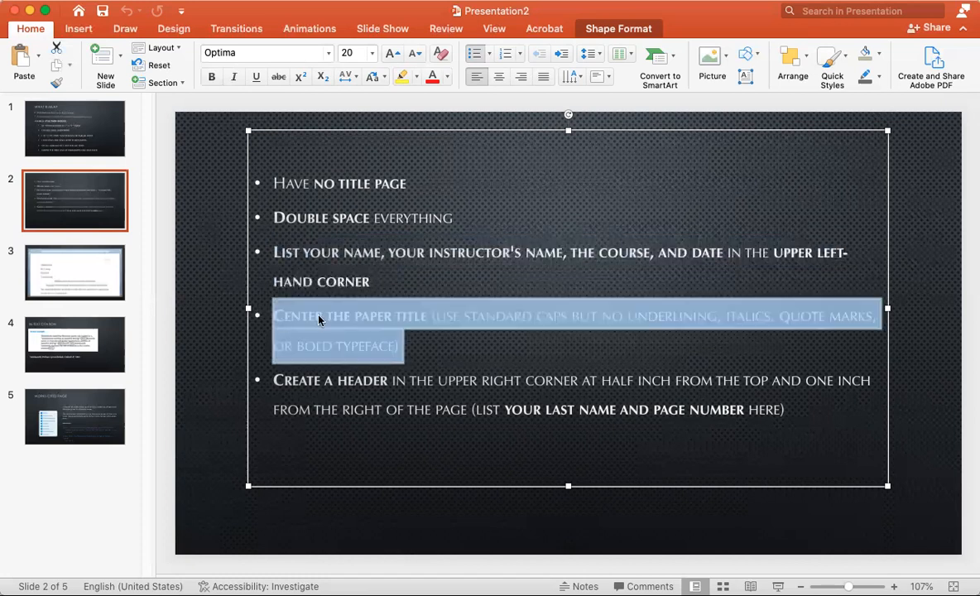
left_click(433, 323)
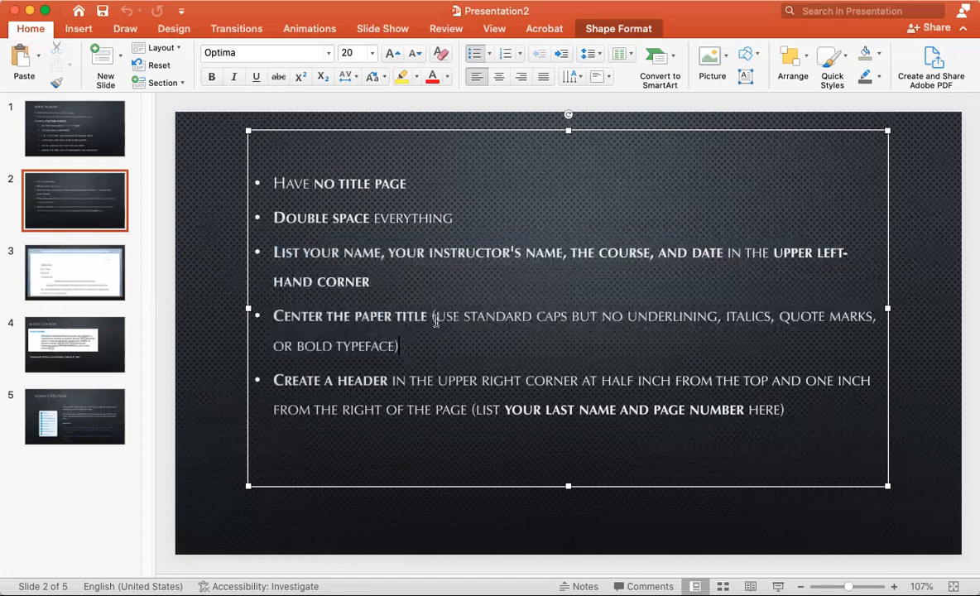
left_click(397, 346)
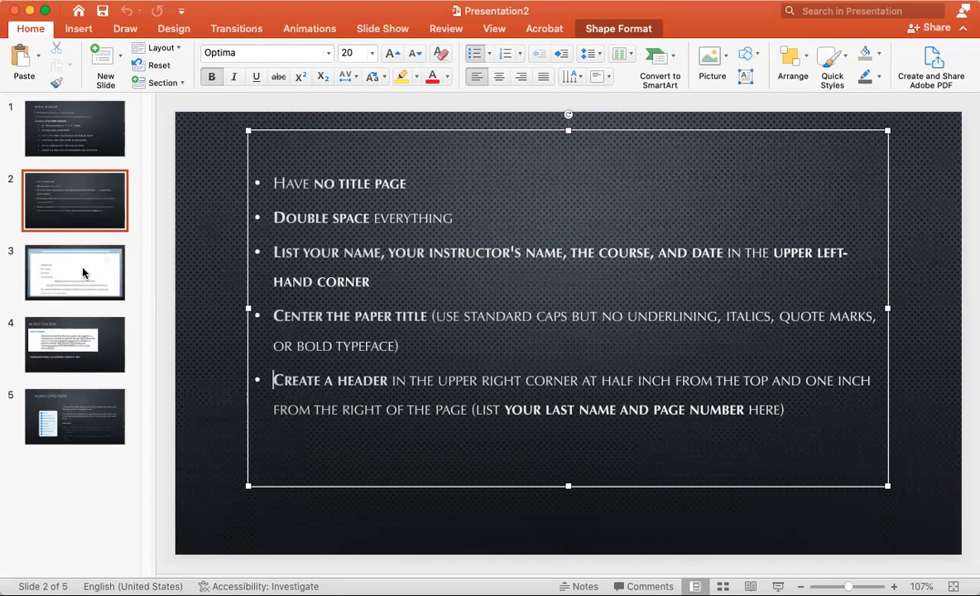
Show the slide 3 example MLA paper, then advance to slide 4.
left_click(75, 271)
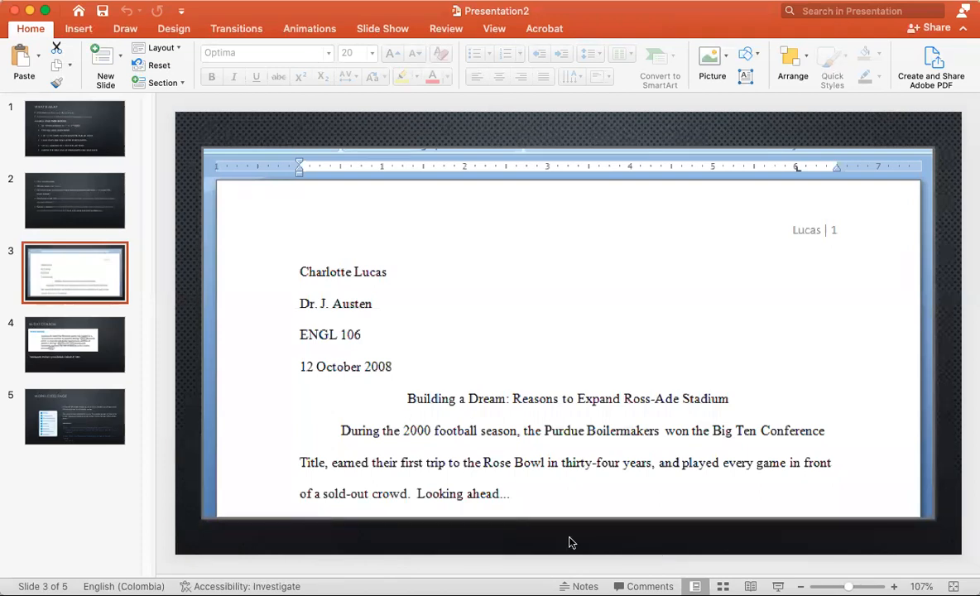
mouse_move(399, 546)
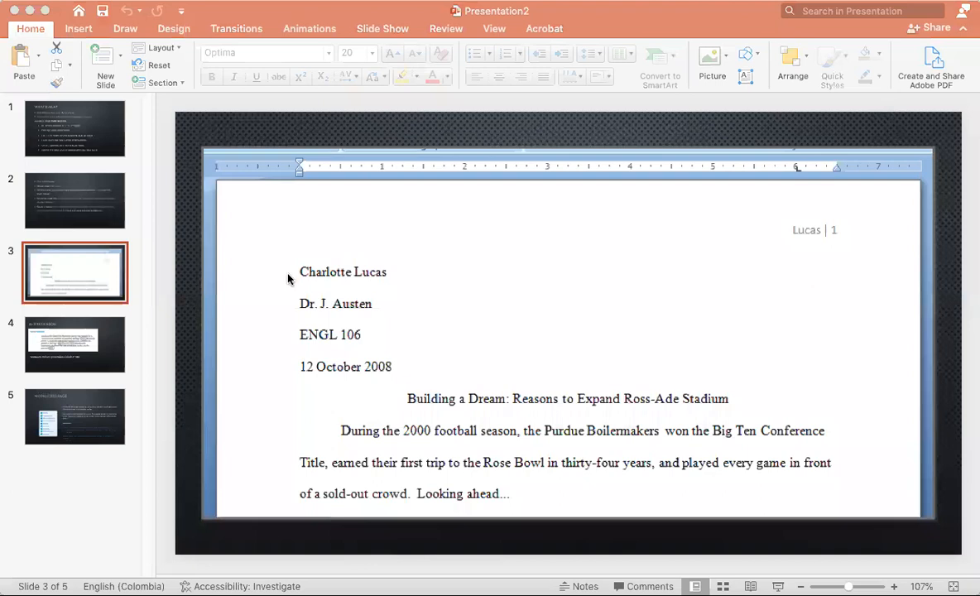
mouse_move(407, 272)
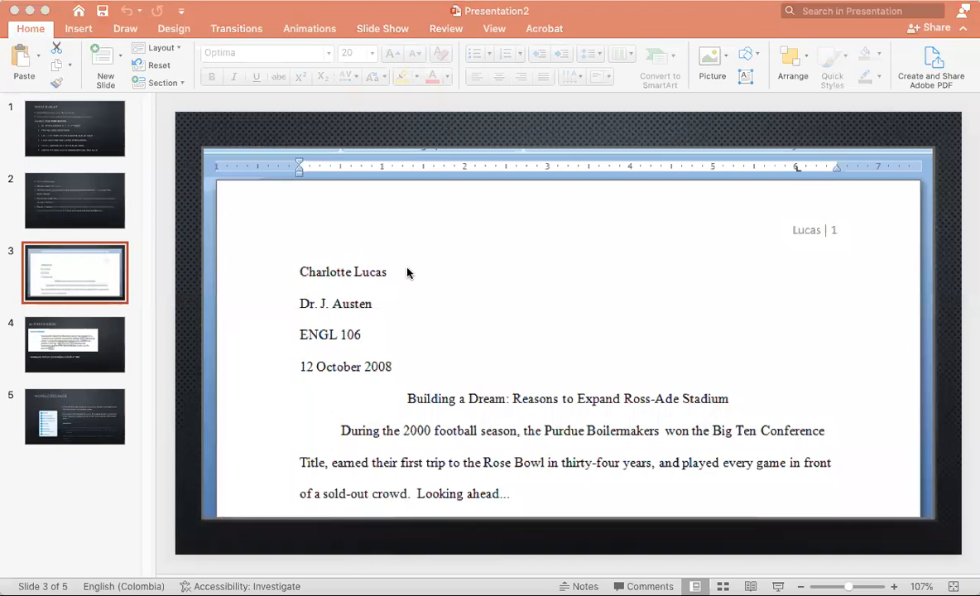
mouse_move(296, 313)
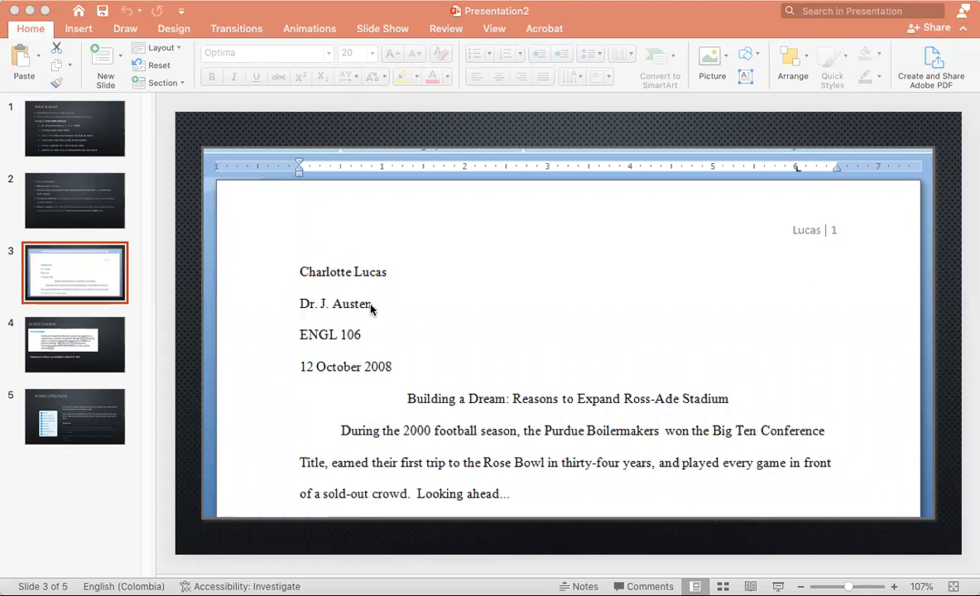
mouse_move(401, 305)
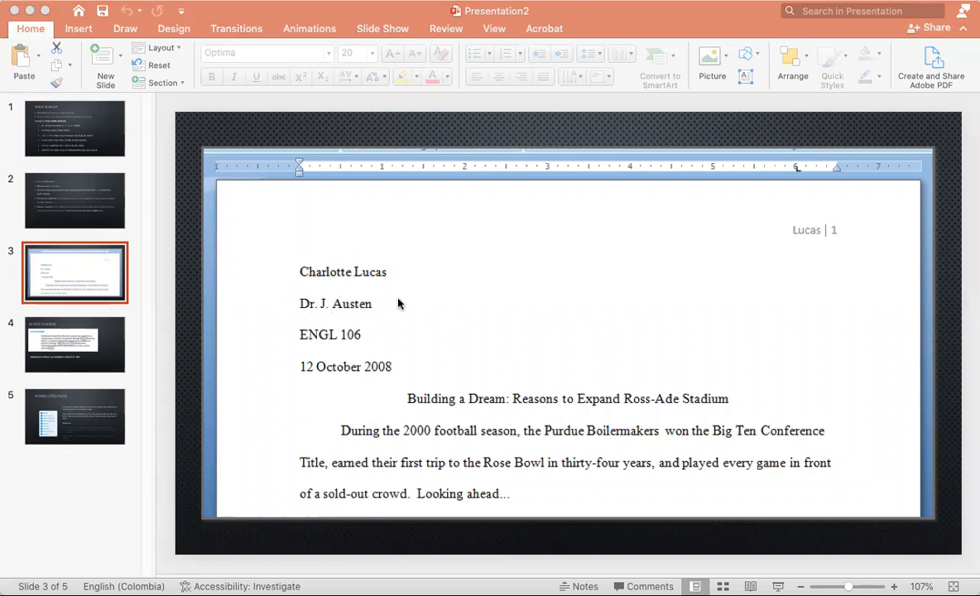
mouse_move(289, 342)
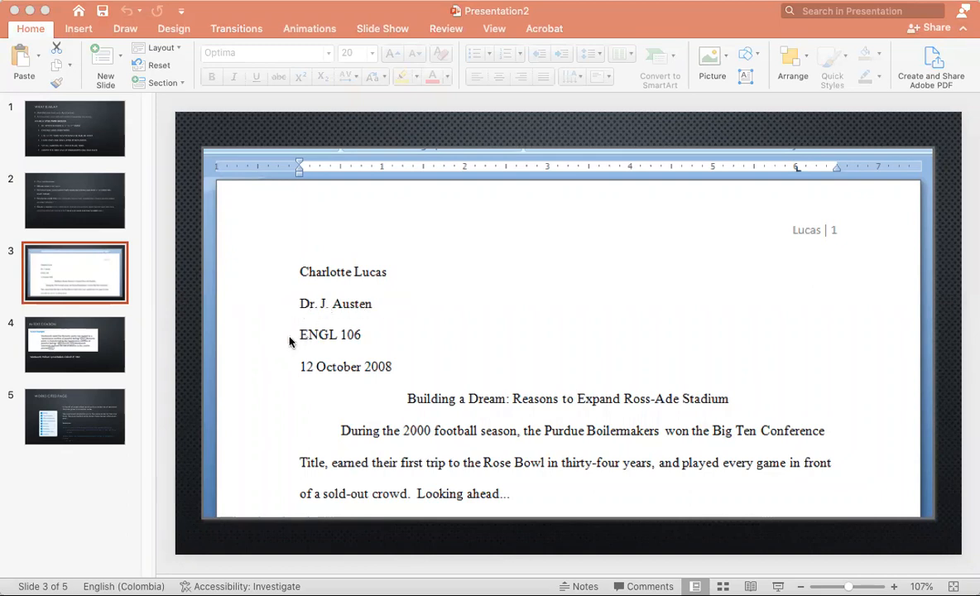
mouse_move(300, 371)
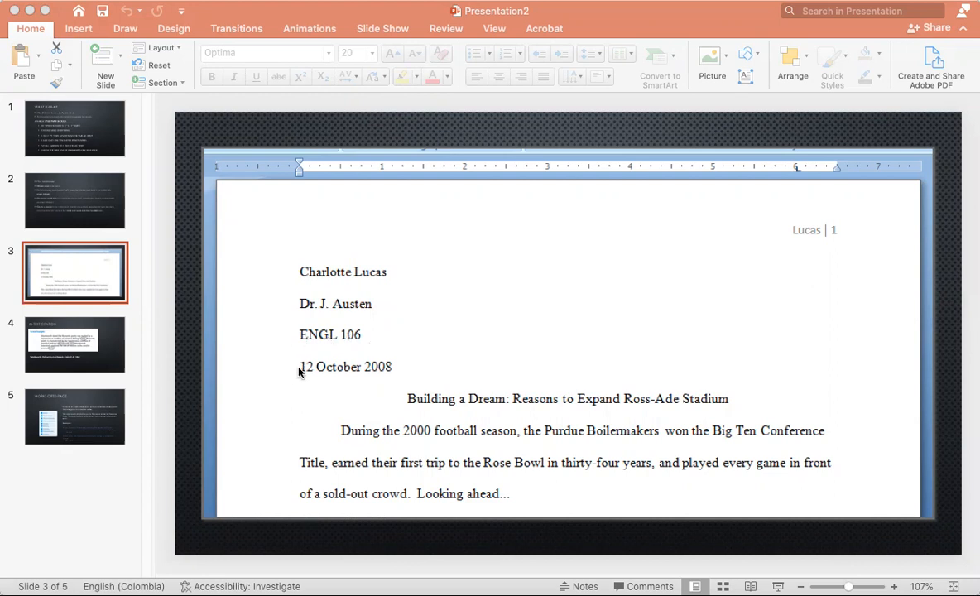
mouse_move(324, 377)
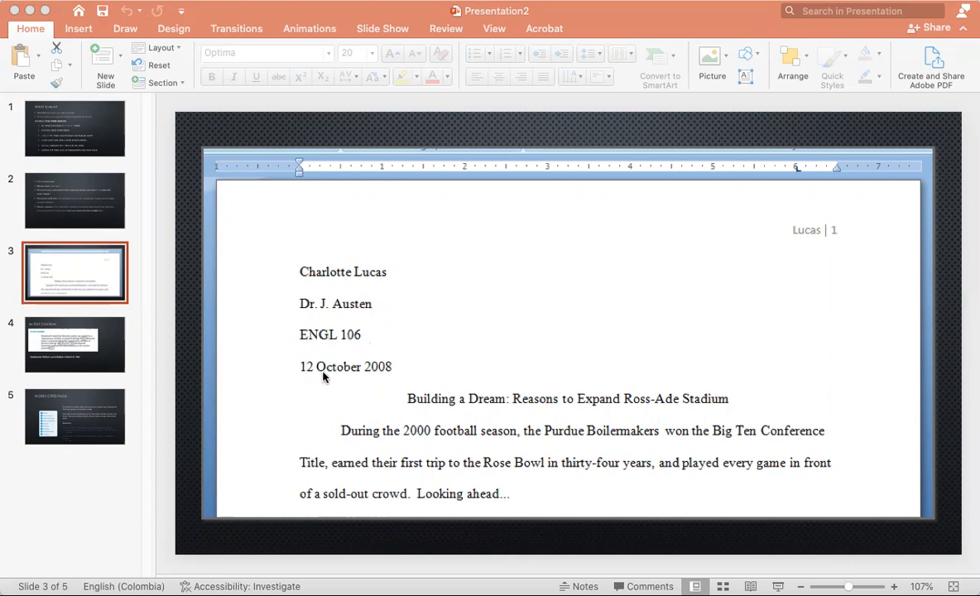
mouse_move(371, 380)
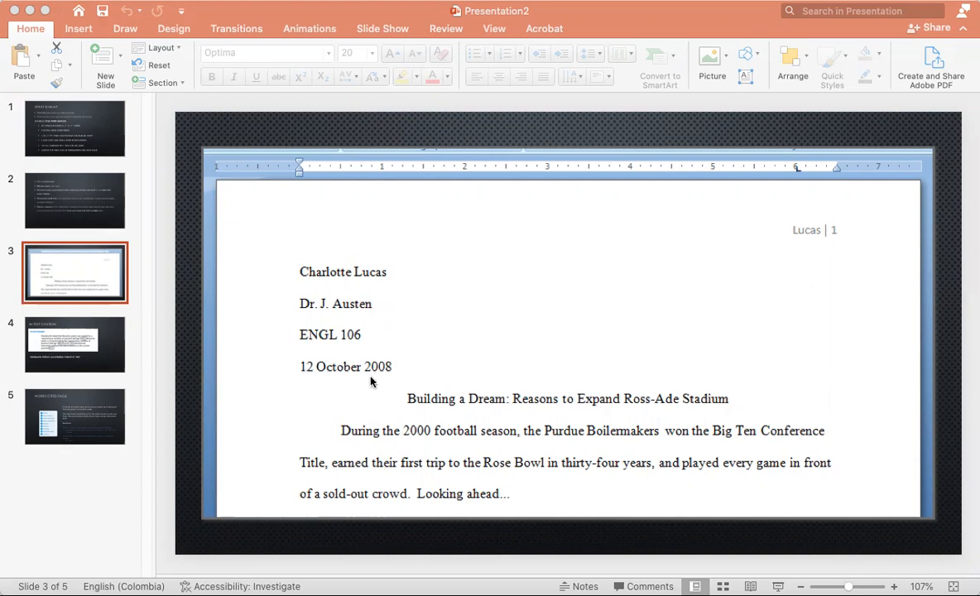
mouse_move(761, 278)
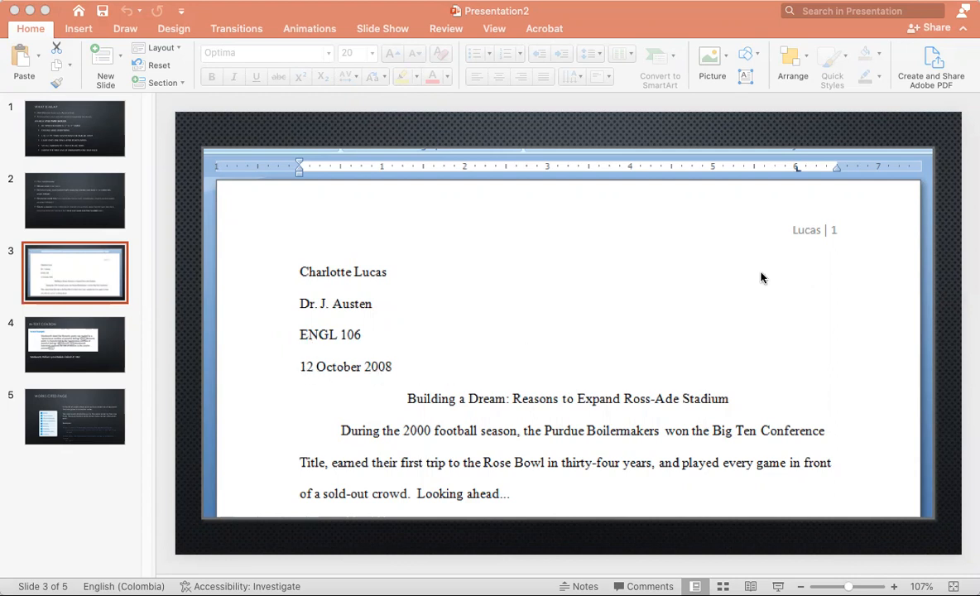
mouse_move(798, 240)
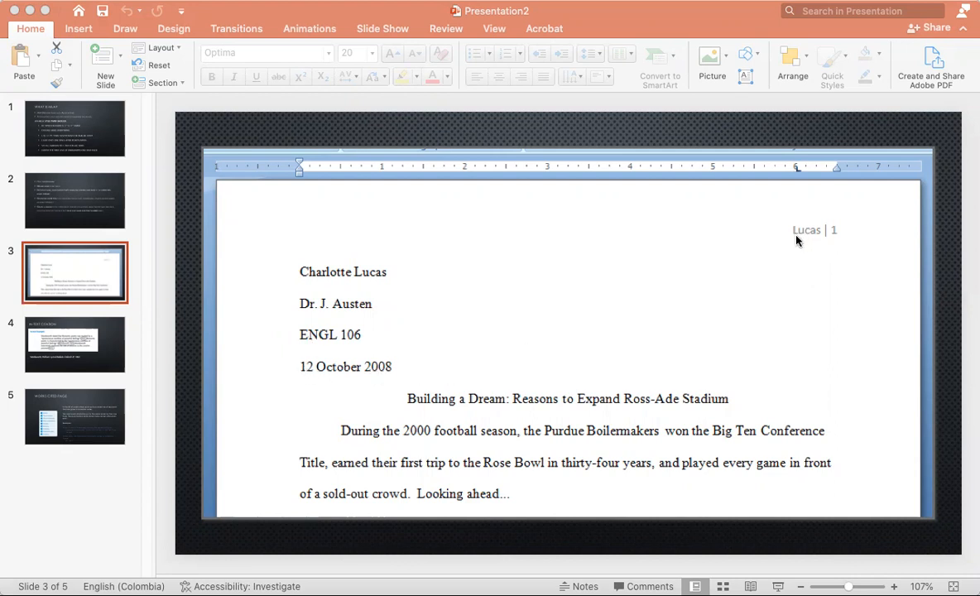
mouse_move(834, 240)
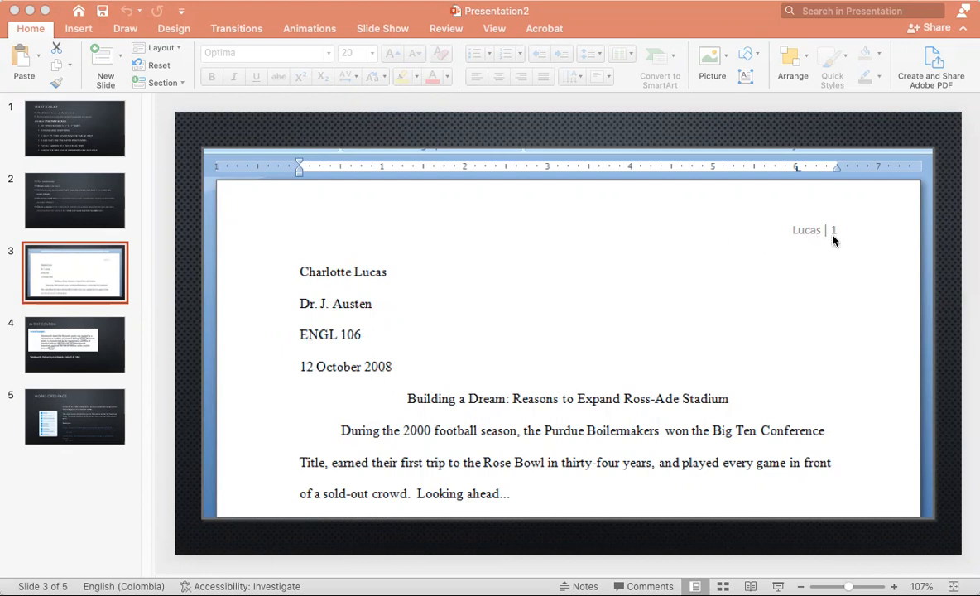
mouse_move(796, 243)
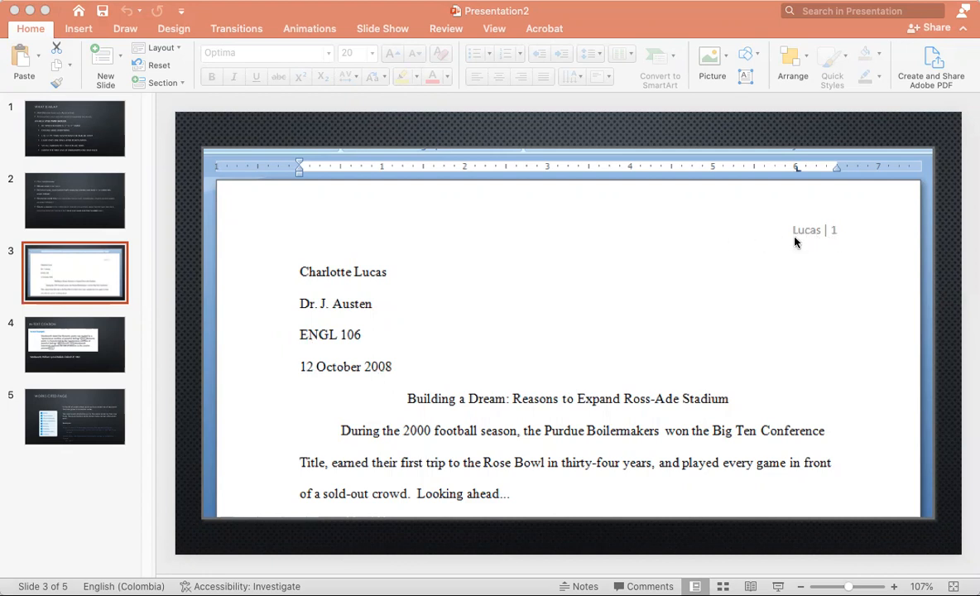
mouse_move(828, 232)
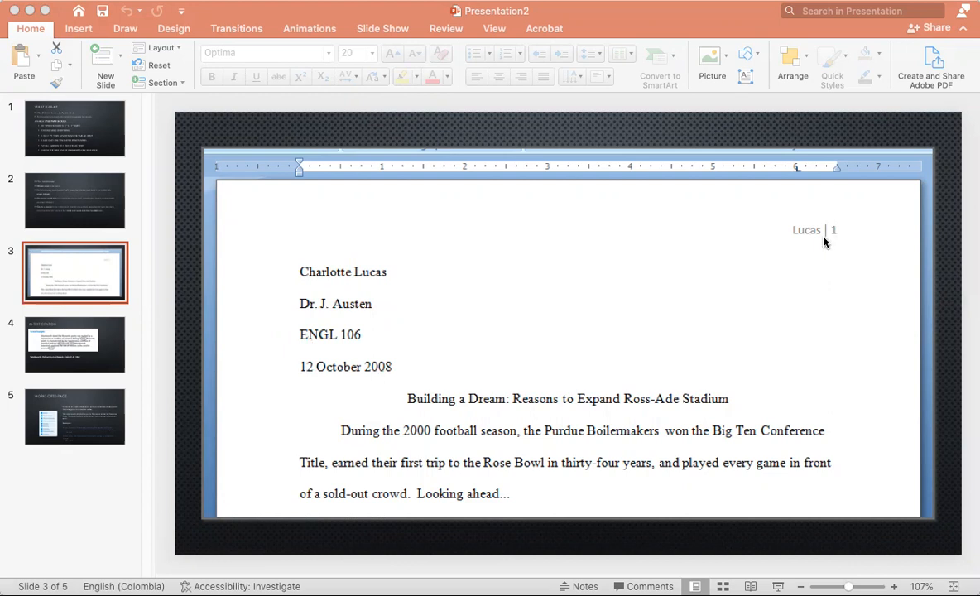
mouse_move(830, 240)
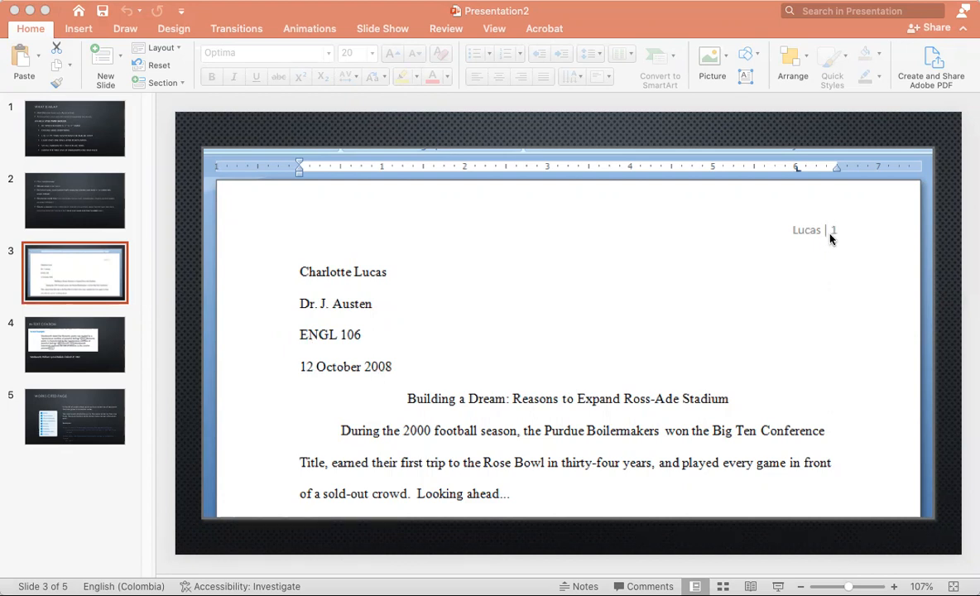
mouse_move(824, 230)
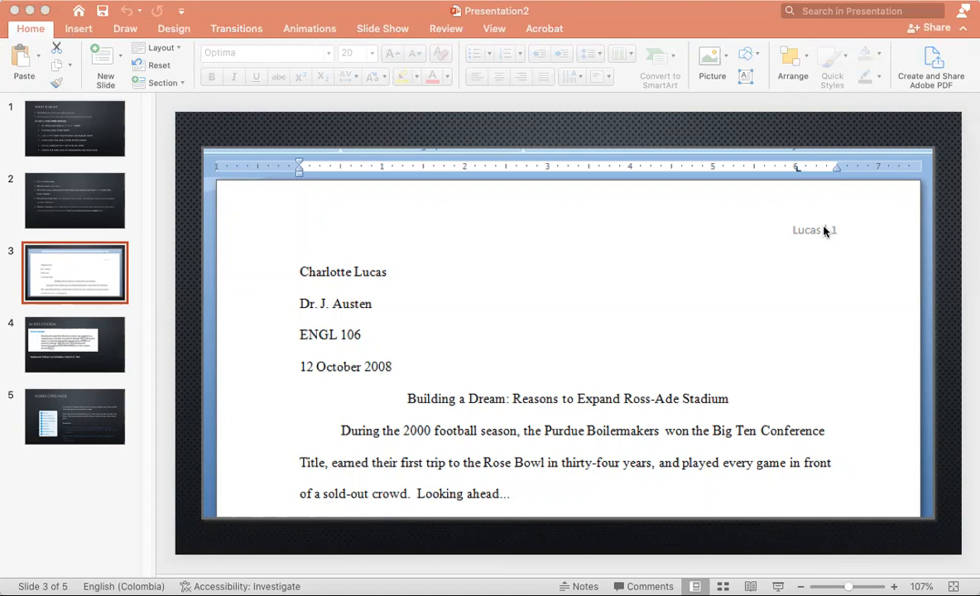
mouse_move(414, 378)
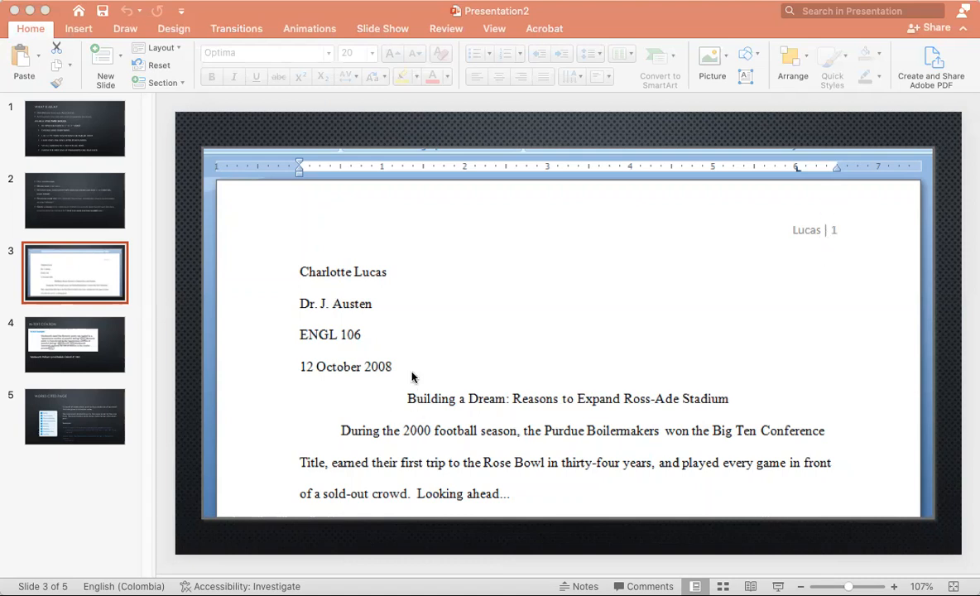
mouse_move(564, 406)
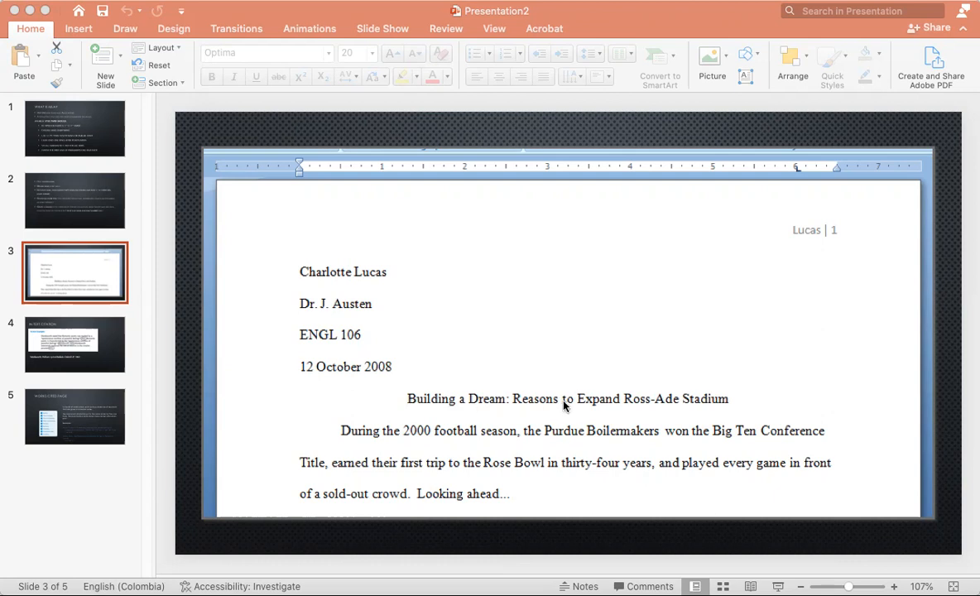
mouse_move(672, 405)
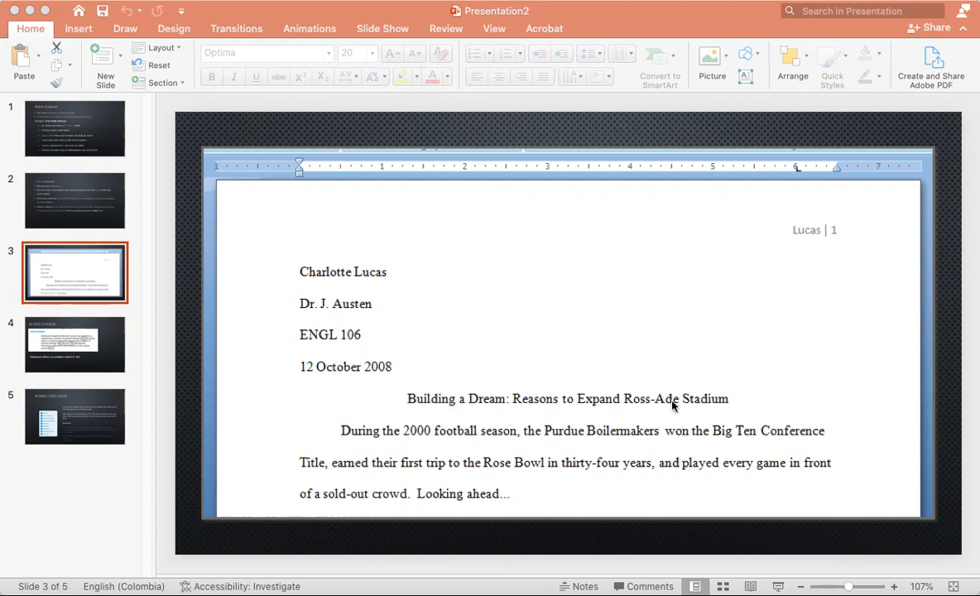
mouse_move(526, 396)
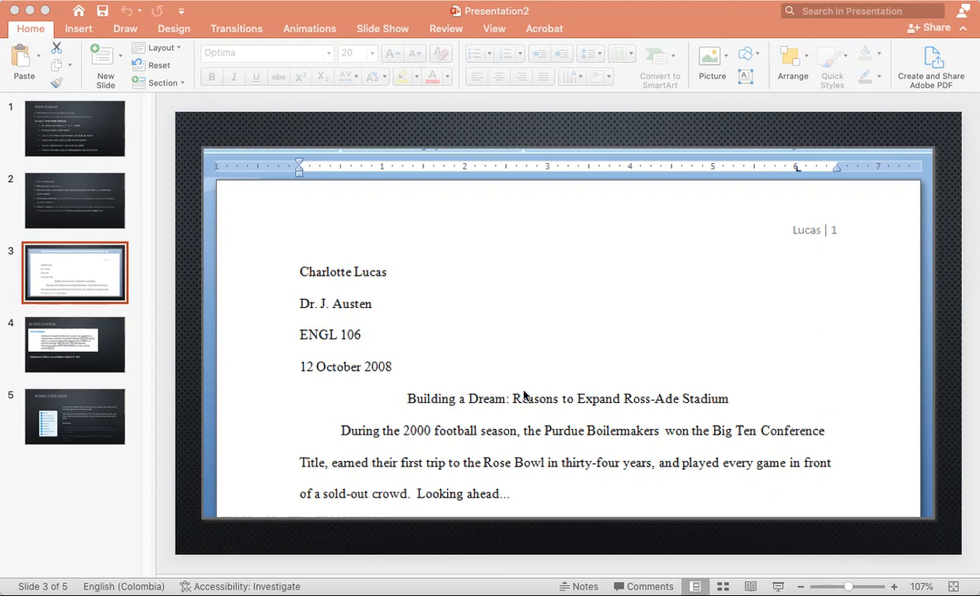
mouse_move(324, 438)
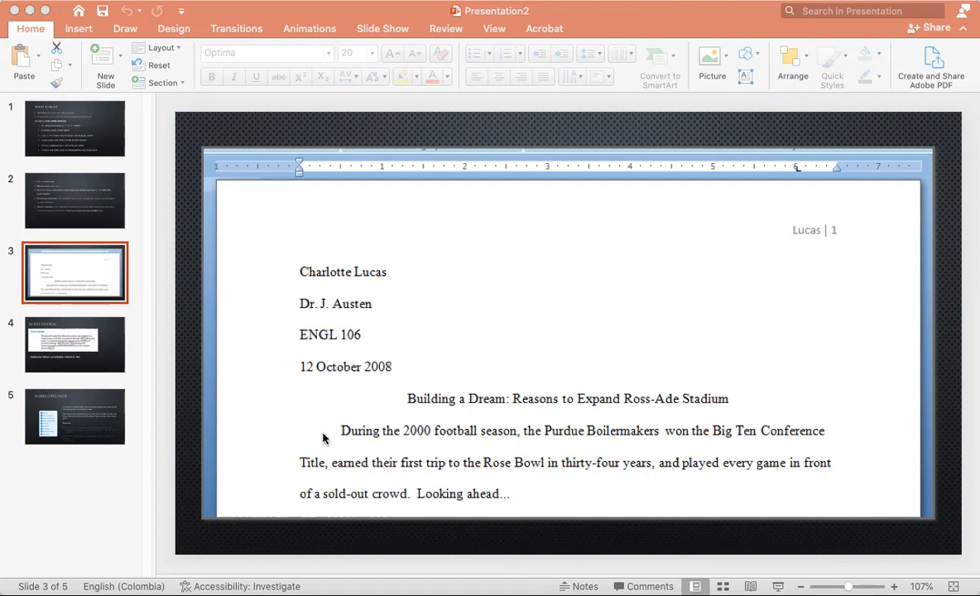
mouse_move(893, 436)
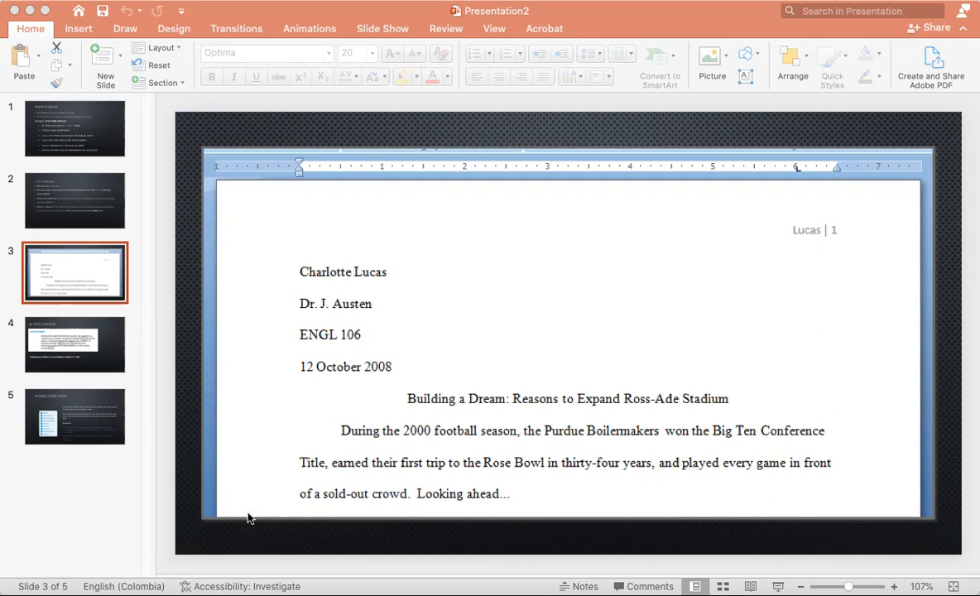
left_click(74, 345)
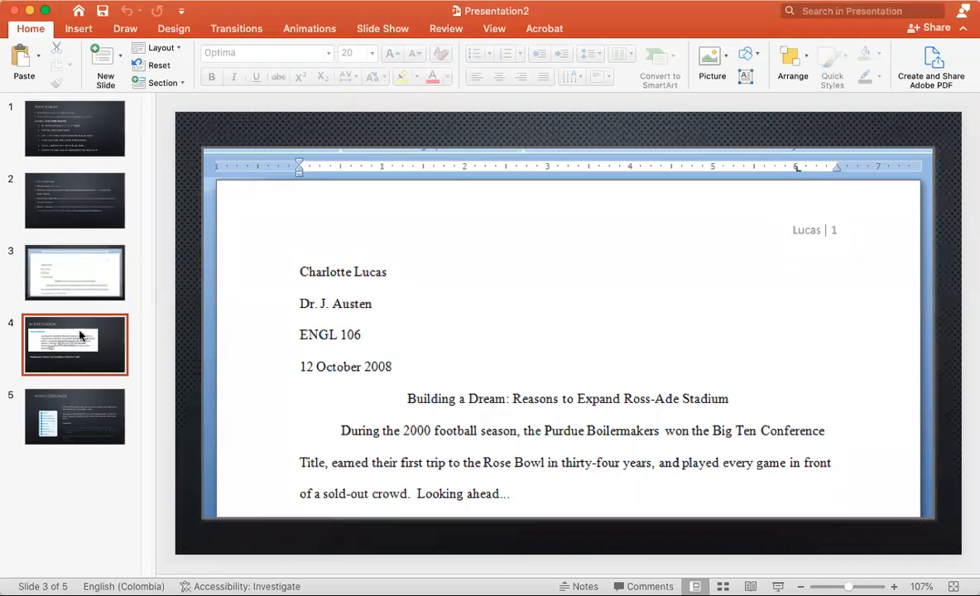
Show the slide 4 in-text citation example, then advance to slide 5.
left_click(75, 345)
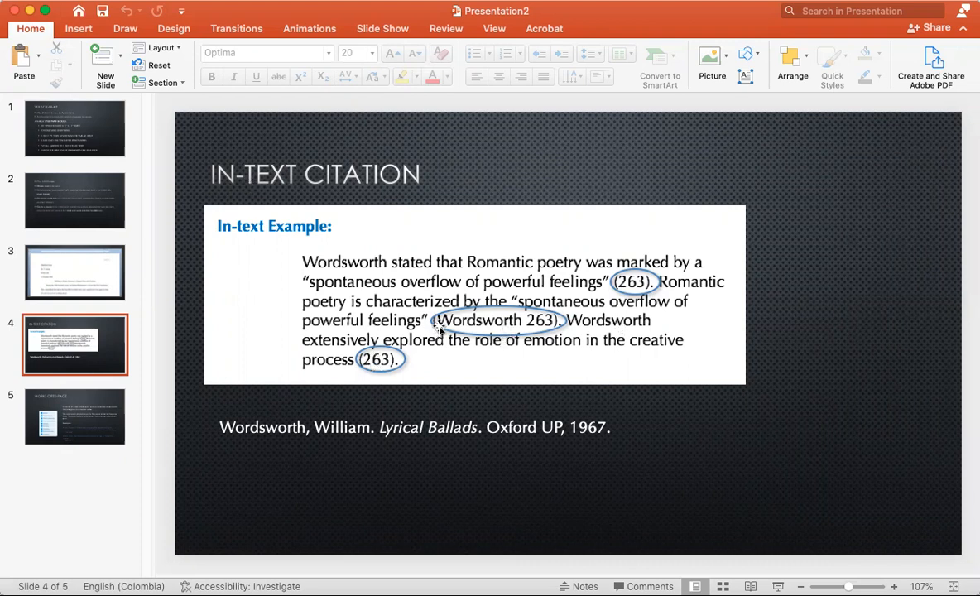
mouse_move(563, 324)
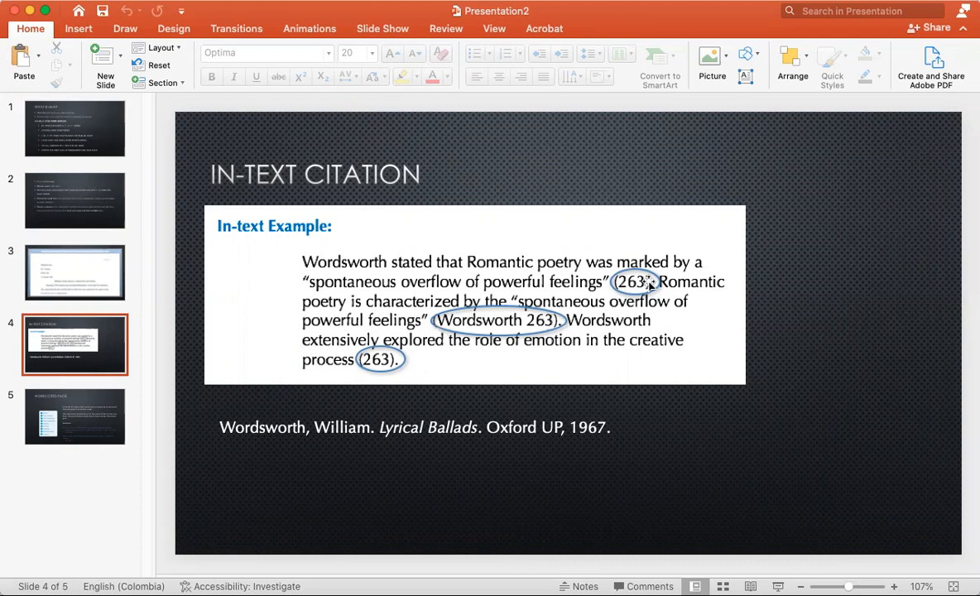
mouse_move(444, 323)
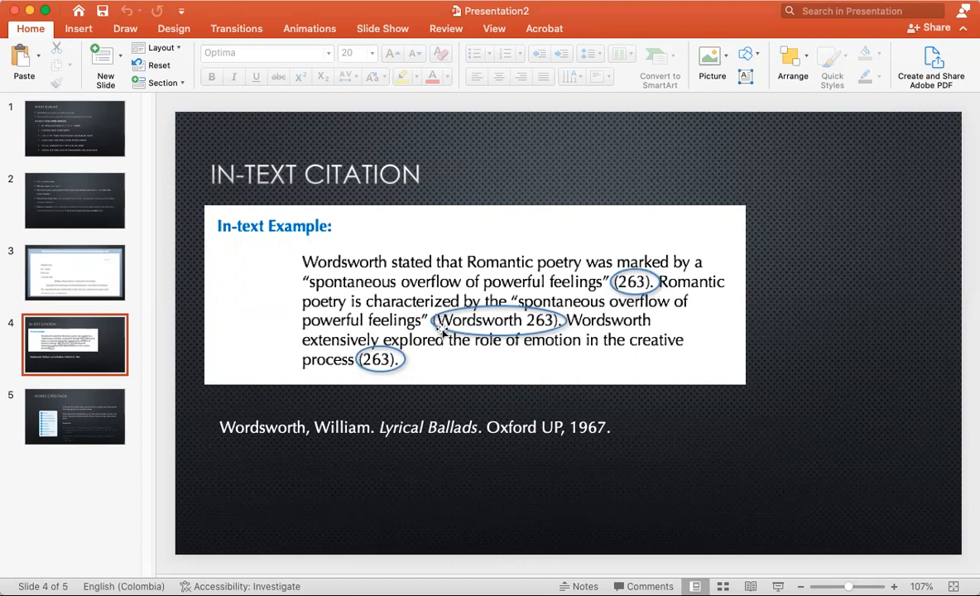
mouse_move(519, 324)
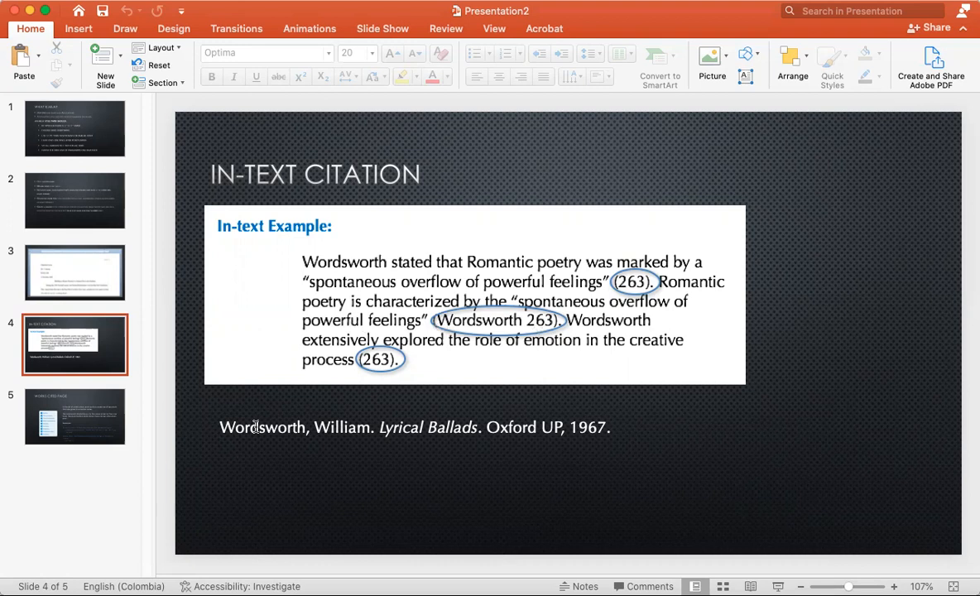
mouse_move(257, 517)
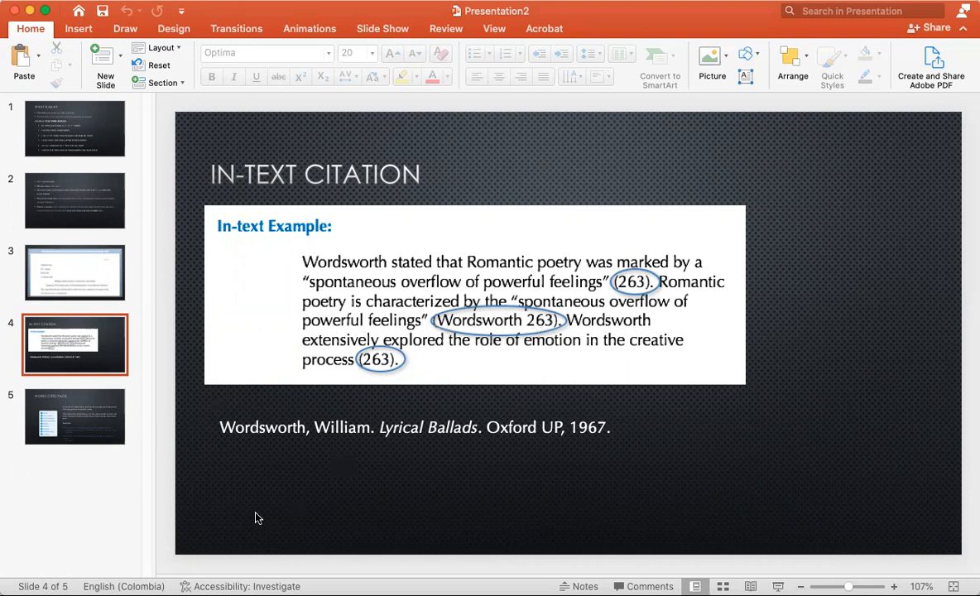
left_click(75, 417)
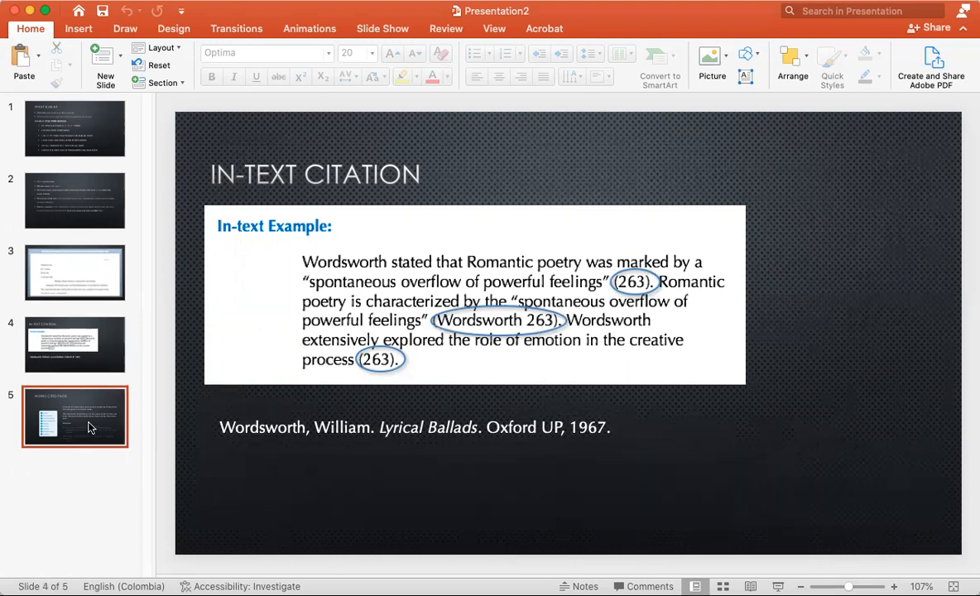
left_click(75, 417)
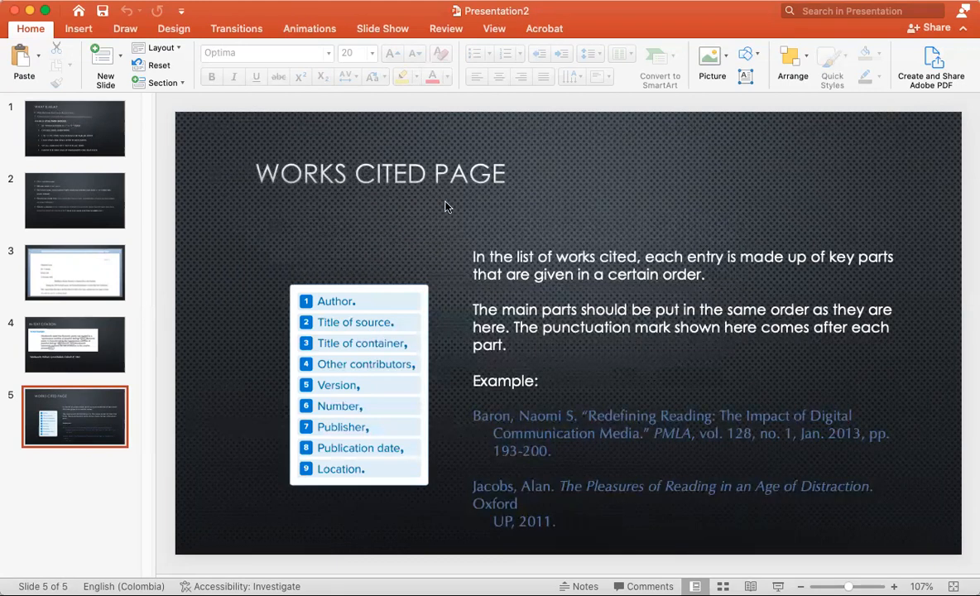
mouse_move(433, 209)
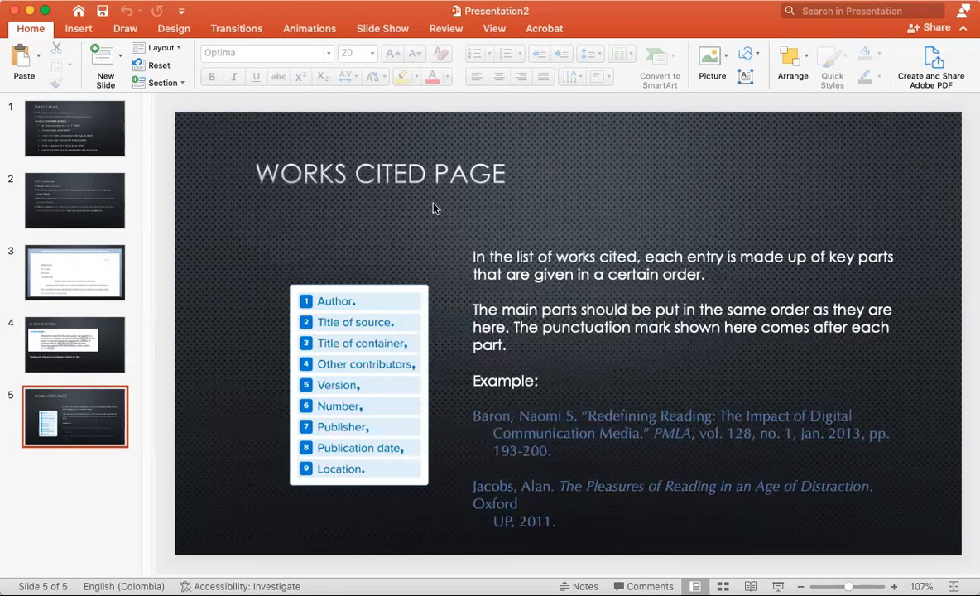
mouse_move(447, 226)
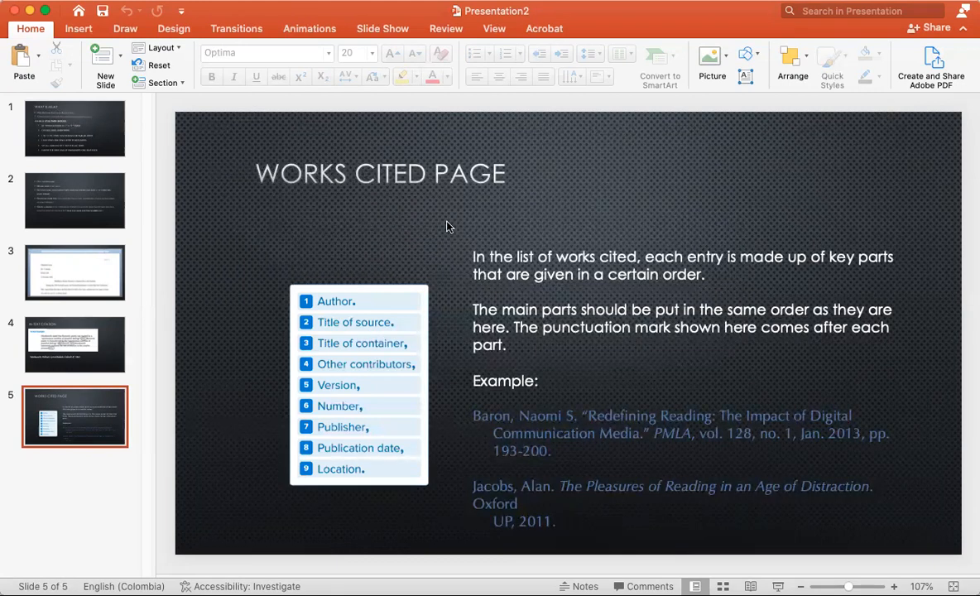
mouse_move(308, 225)
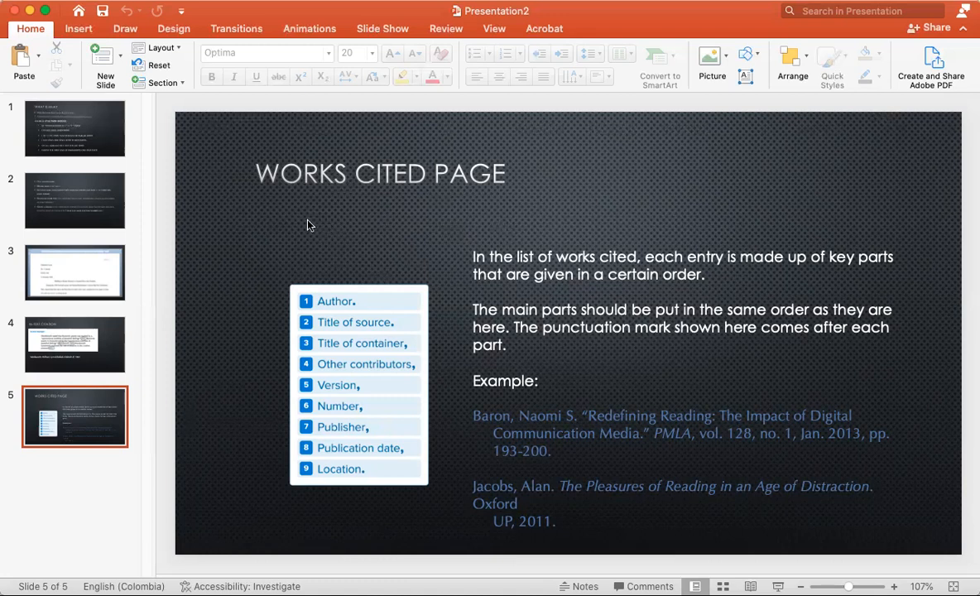
mouse_move(278, 202)
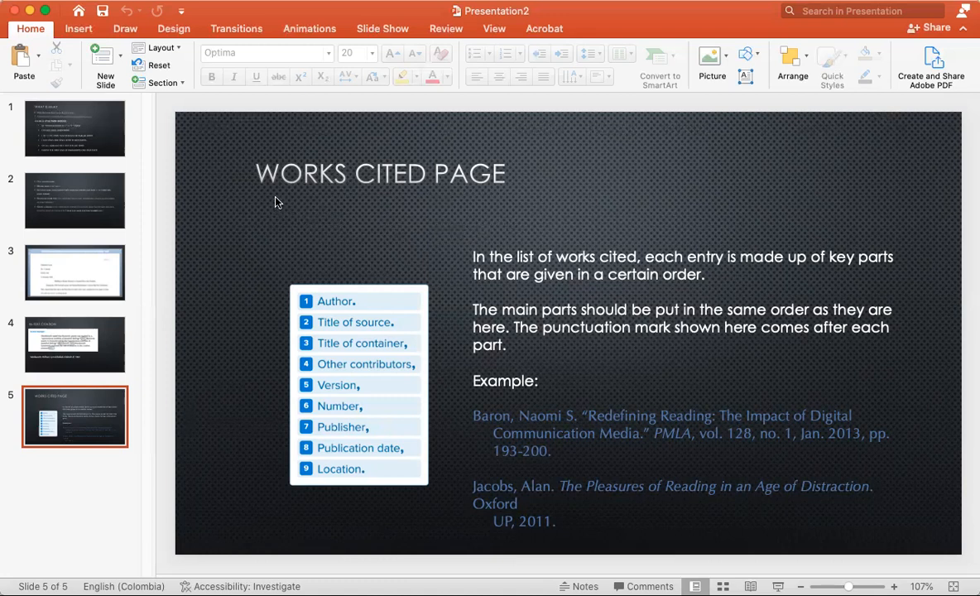
mouse_move(571, 268)
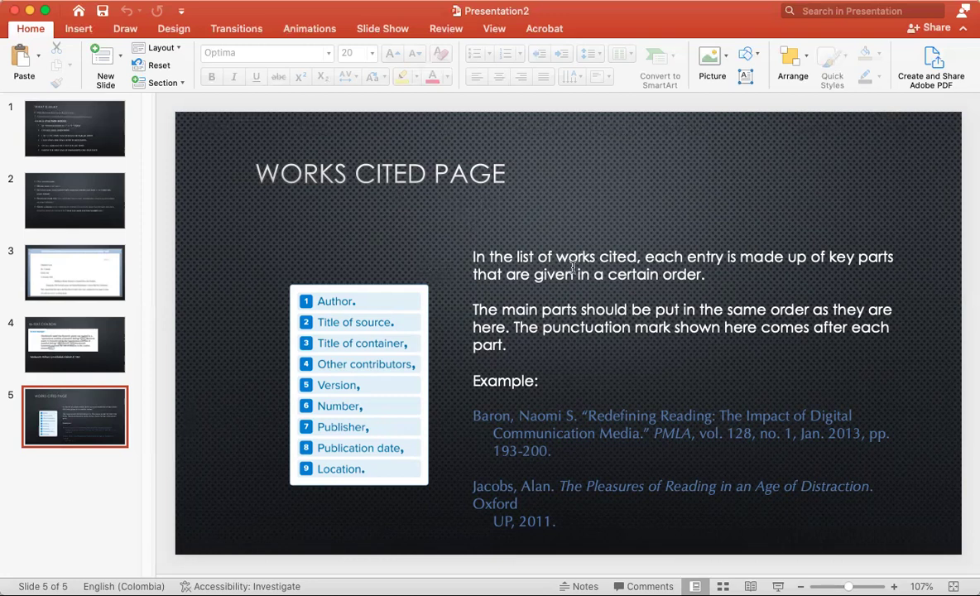
mouse_move(818, 251)
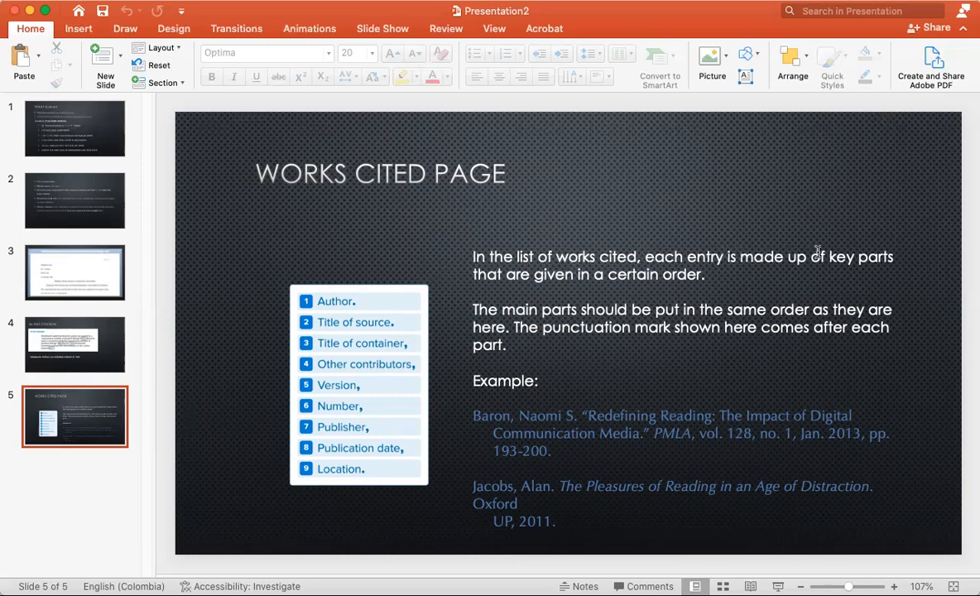
mouse_move(595, 275)
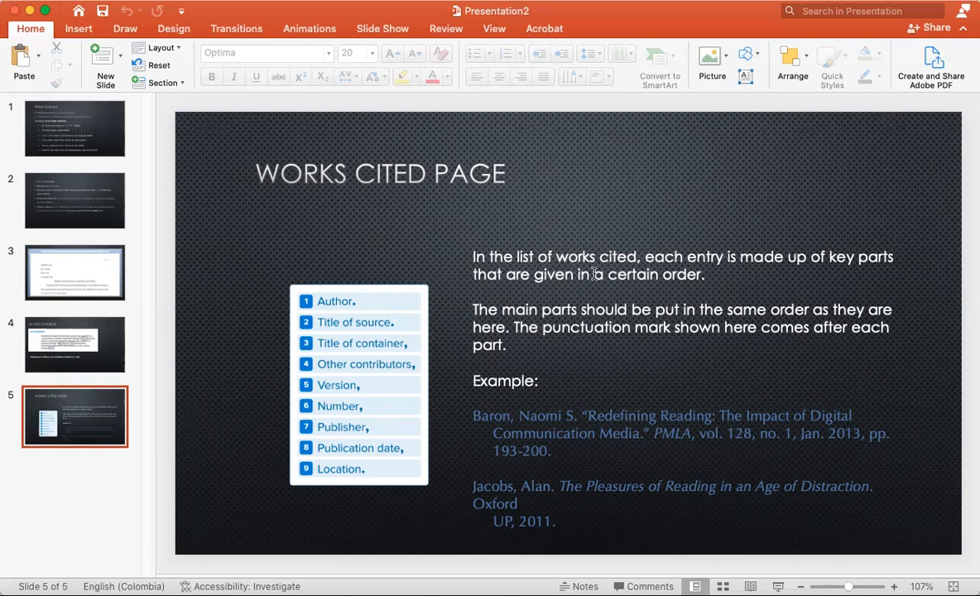
mouse_move(442, 285)
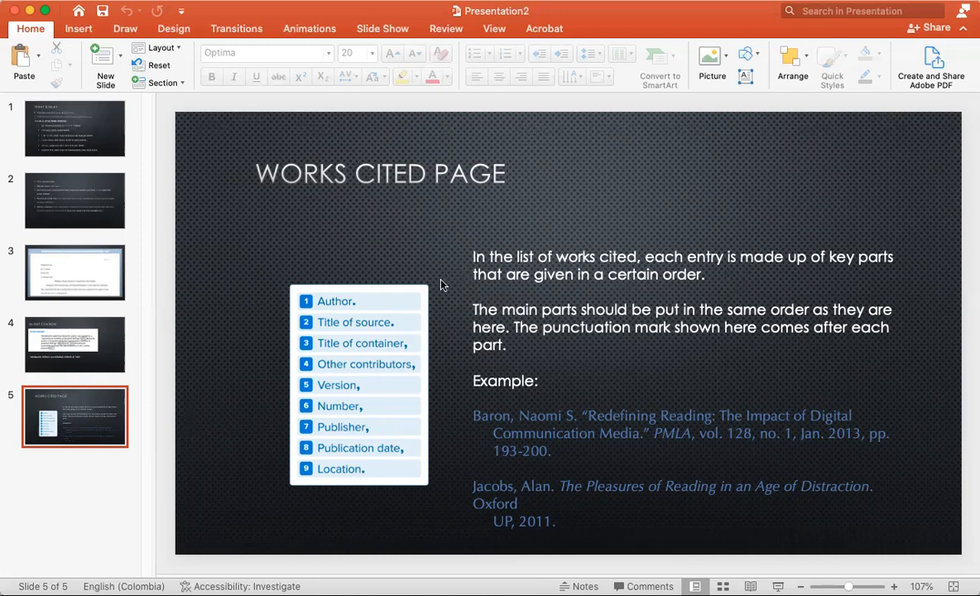
mouse_move(597, 295)
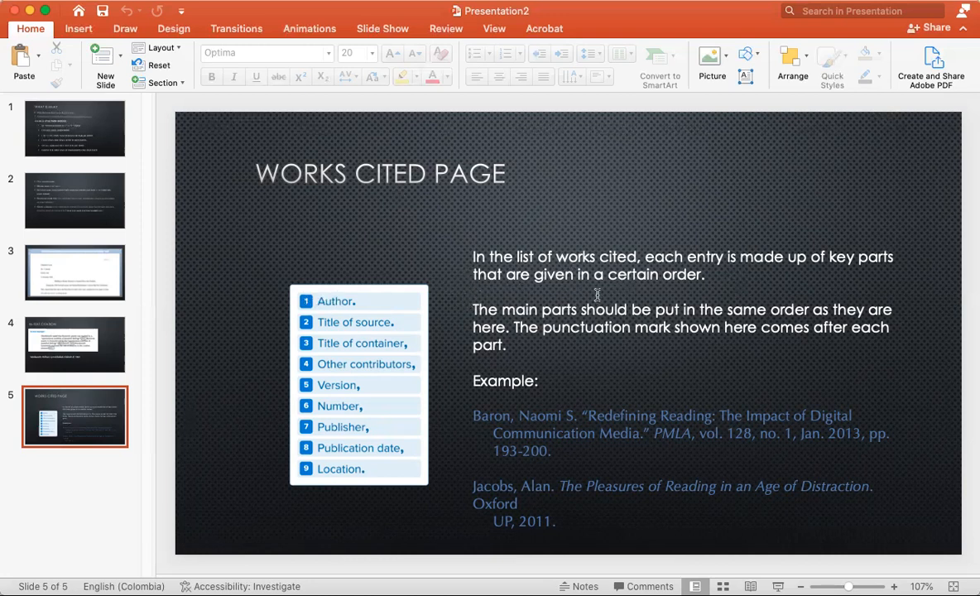
mouse_move(470, 326)
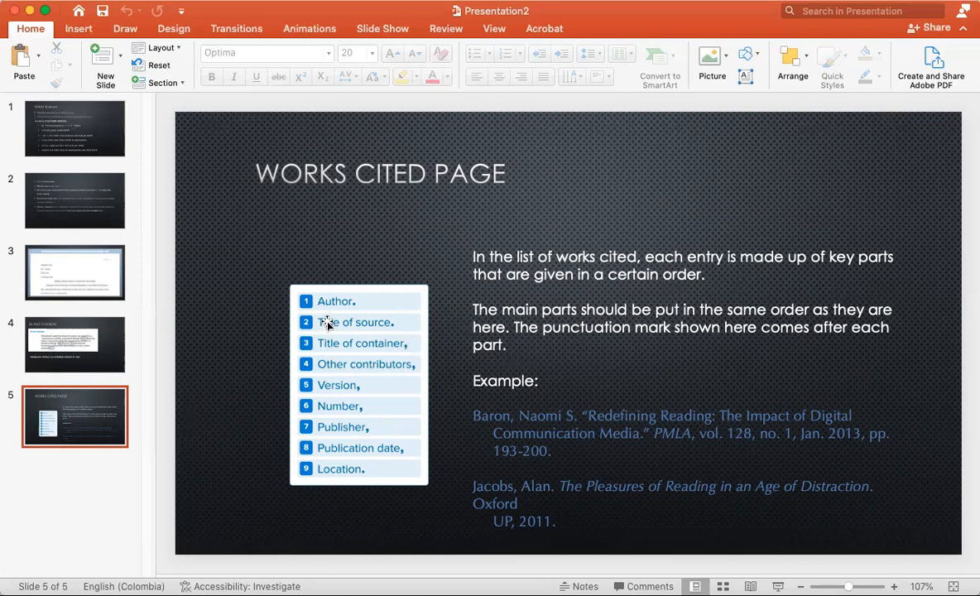
mouse_move(390, 318)
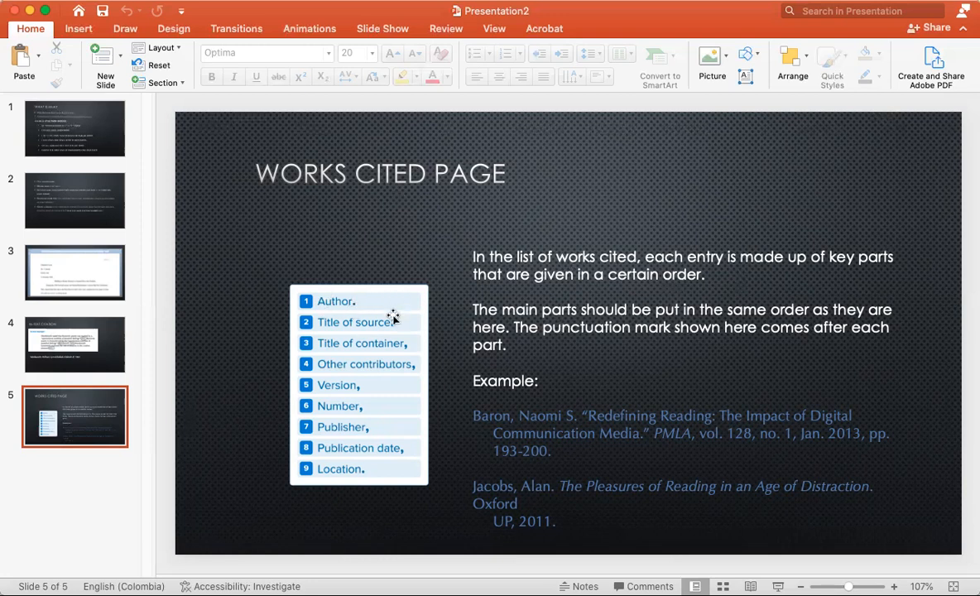
mouse_move(368, 334)
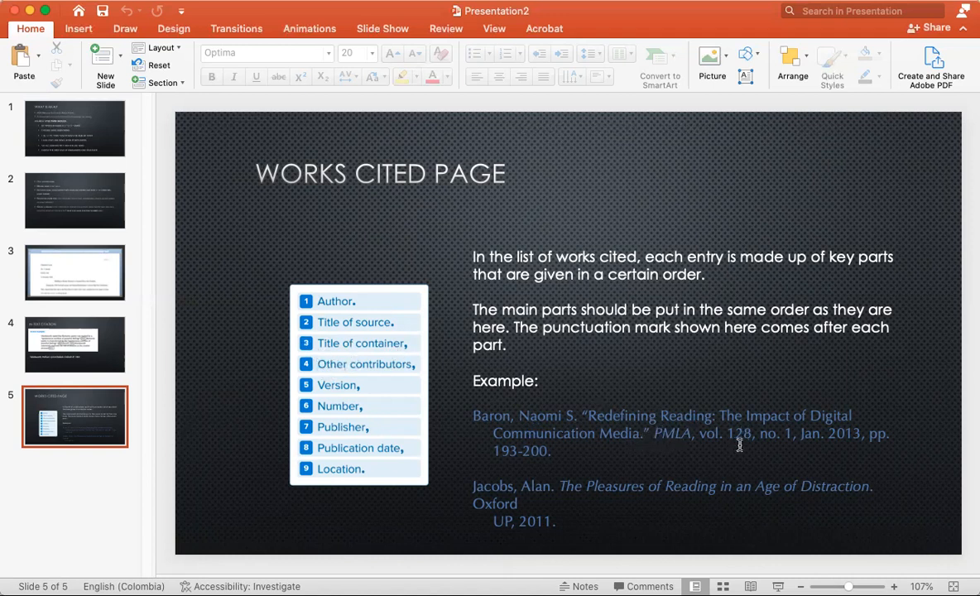
mouse_move(665, 463)
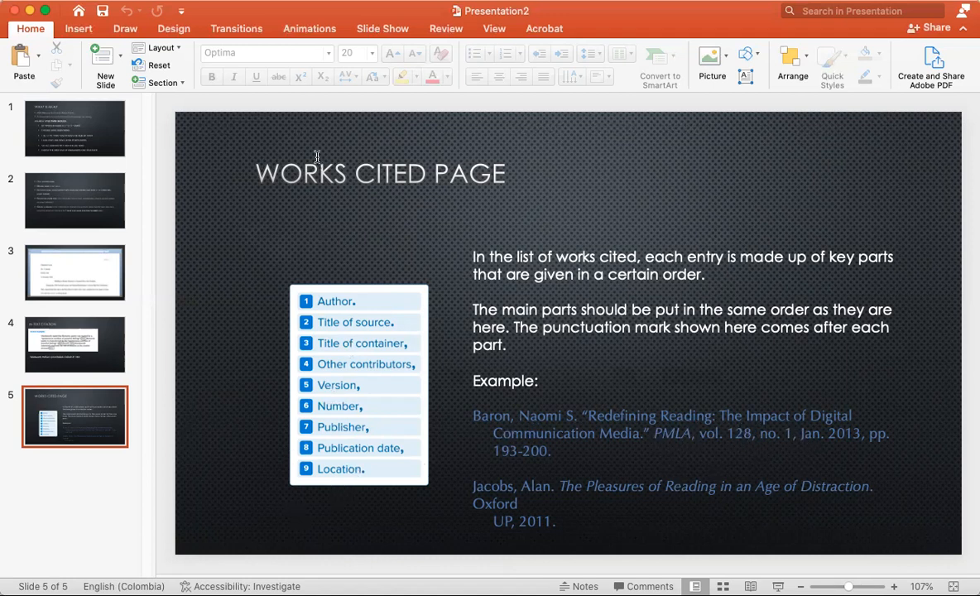
mouse_move(311, 427)
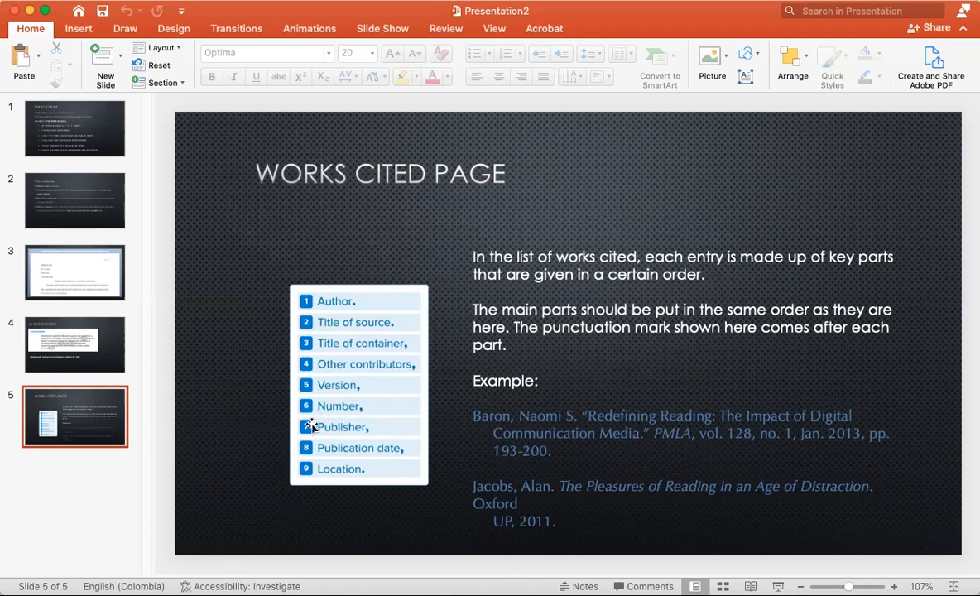
mouse_move(761, 433)
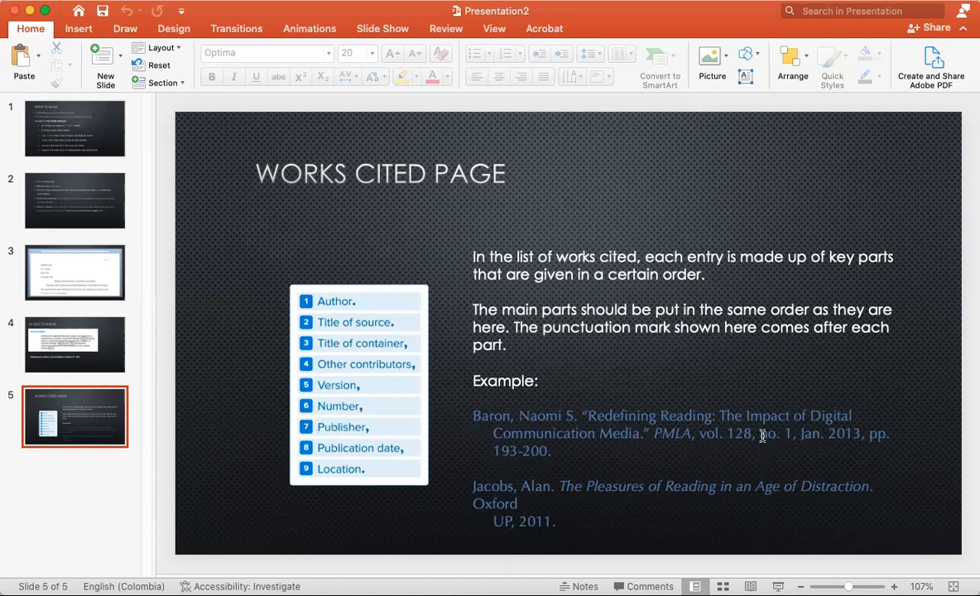
mouse_move(824, 437)
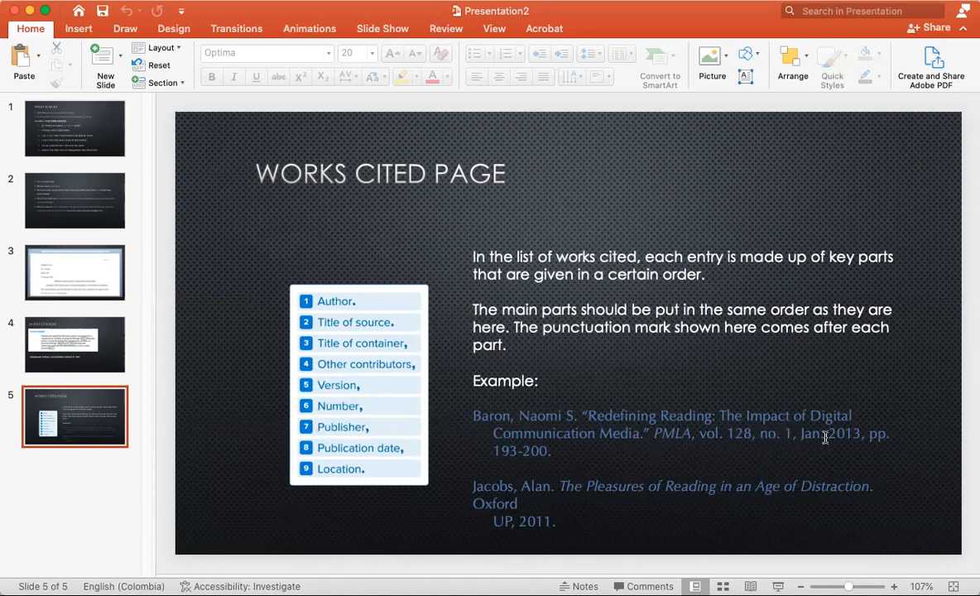
mouse_move(670, 434)
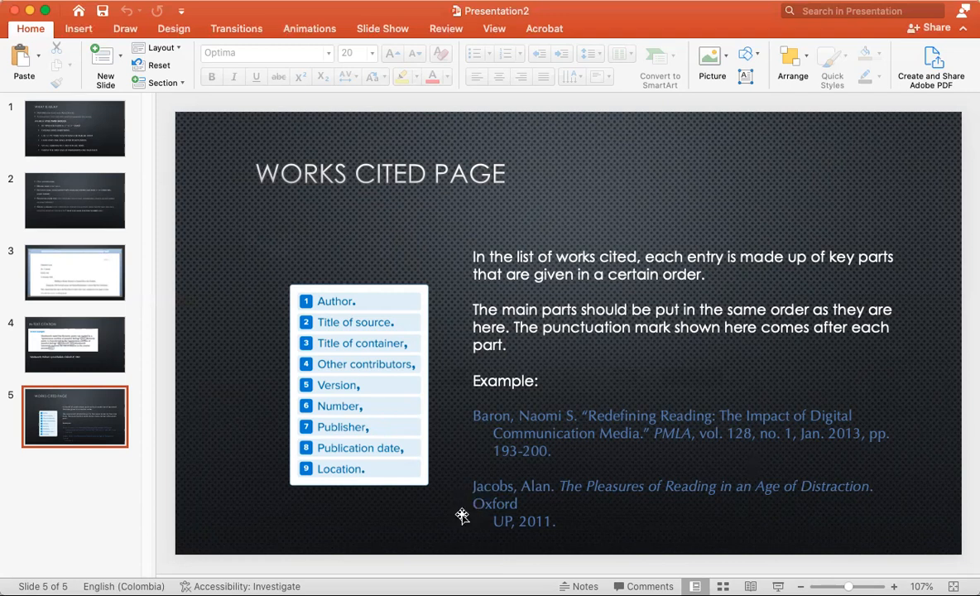
mouse_move(345, 446)
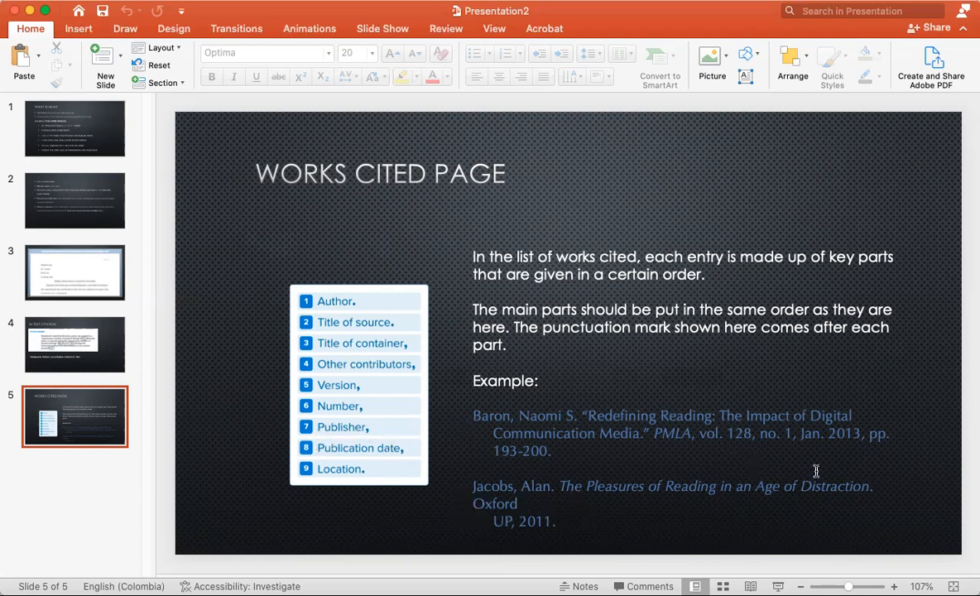
mouse_move(497, 500)
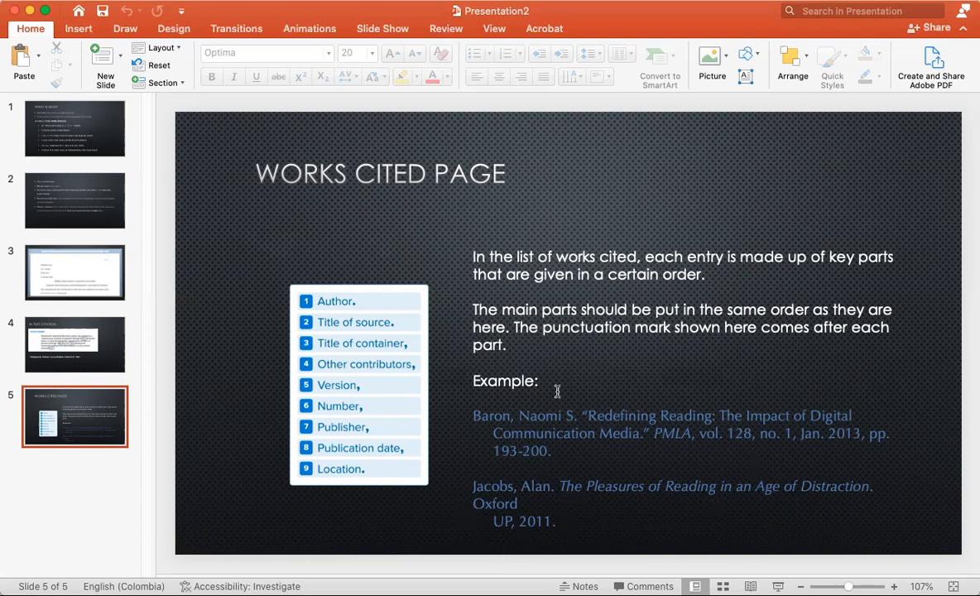
mouse_move(38, 123)
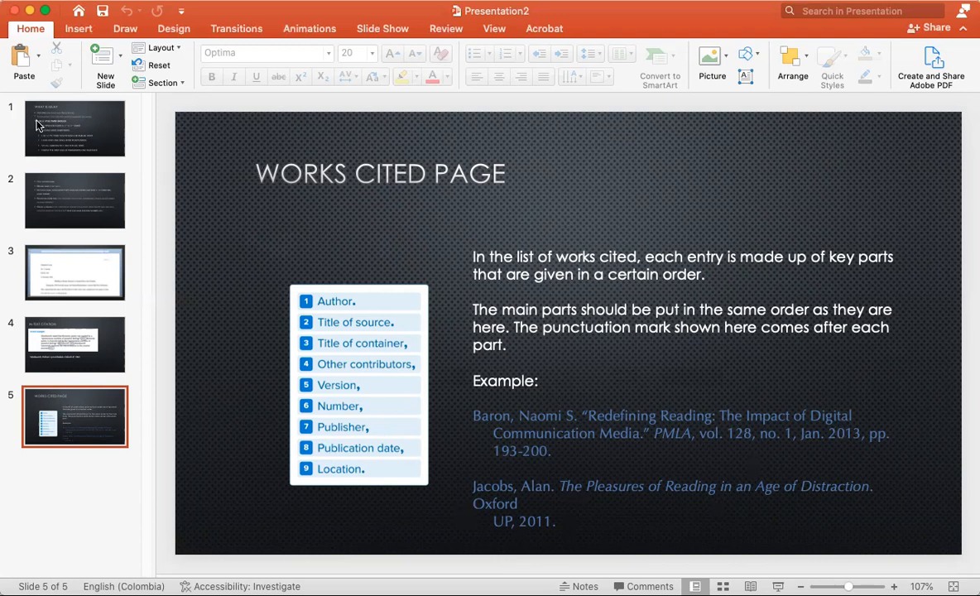
mouse_move(34, 125)
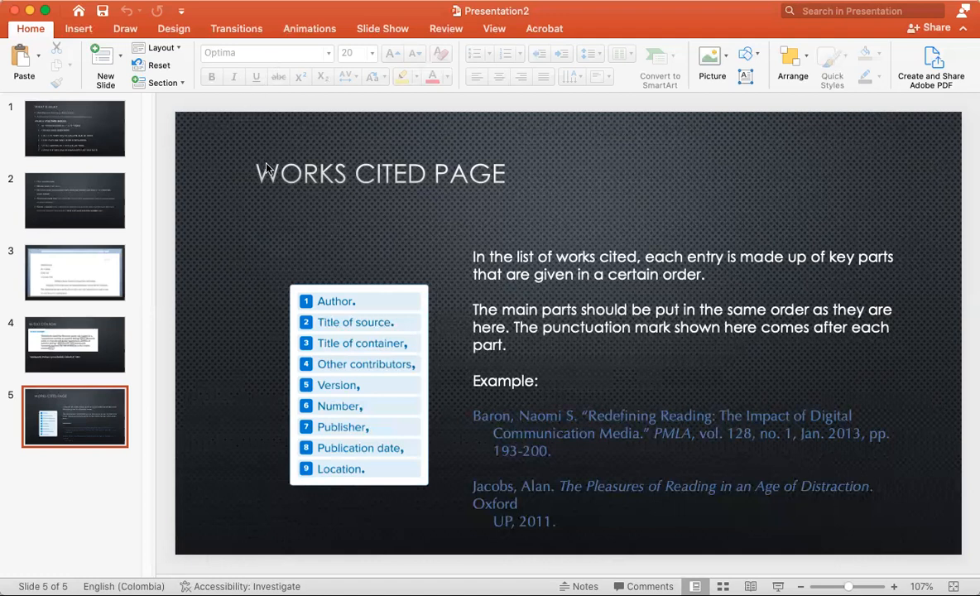
mouse_move(784, 113)
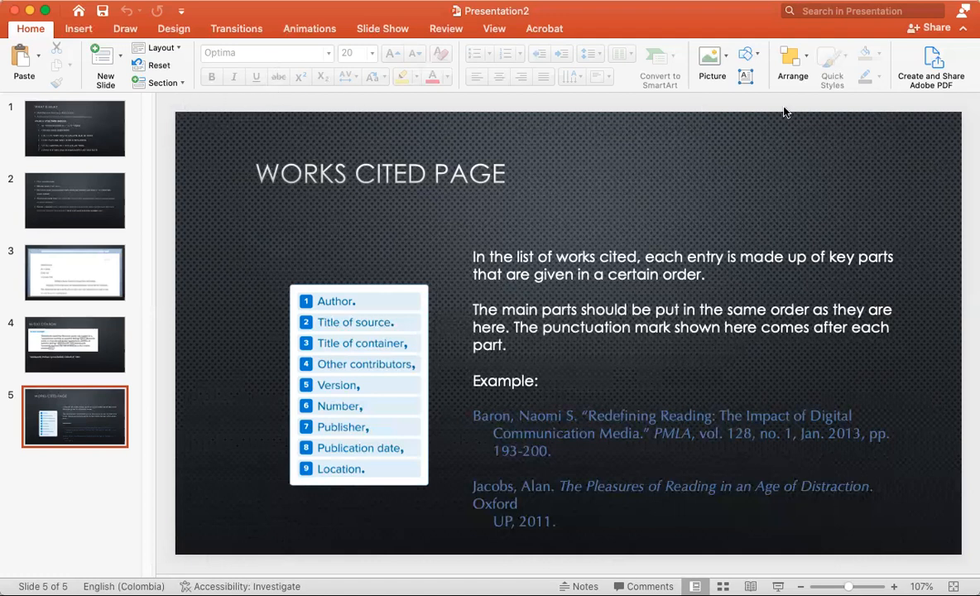
mouse_move(794, 162)
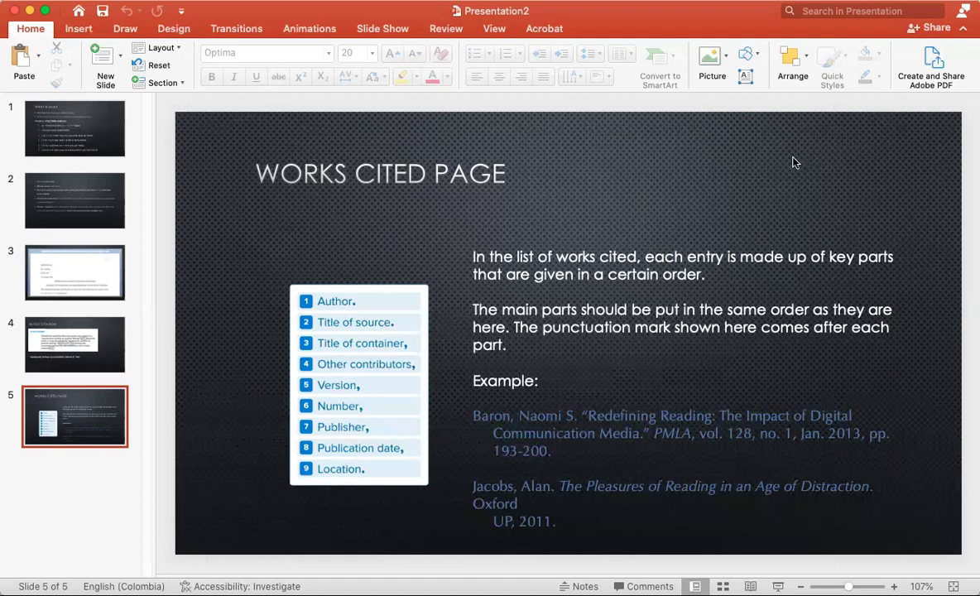